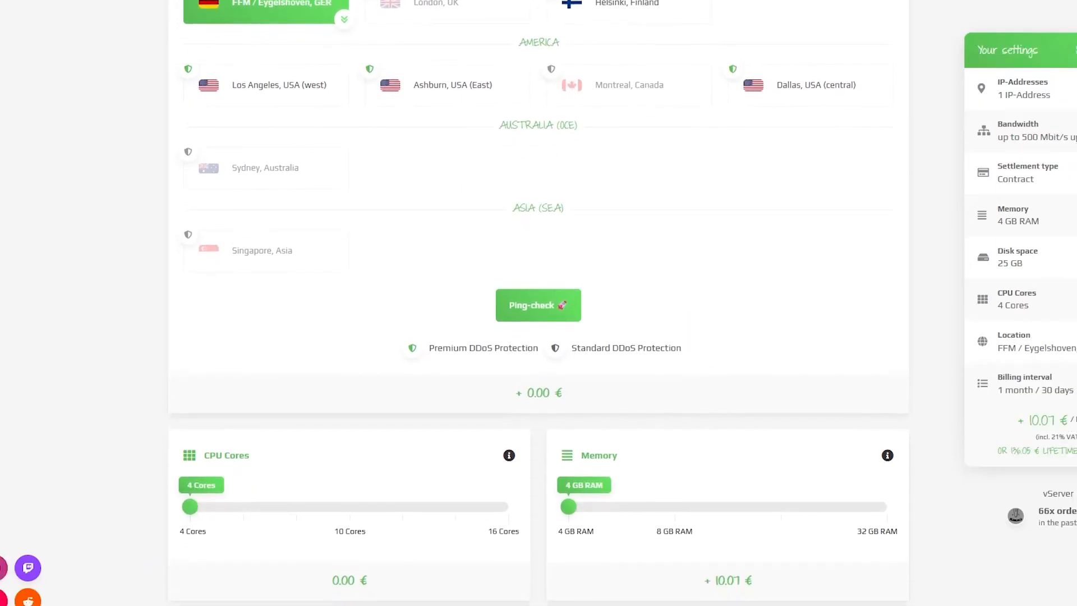
Step: Redeem the voucher code front-youtube for 50% off and place the vServer order
{"action": "scroll", "scroll_direction": "down", "scroll_amount": 3}
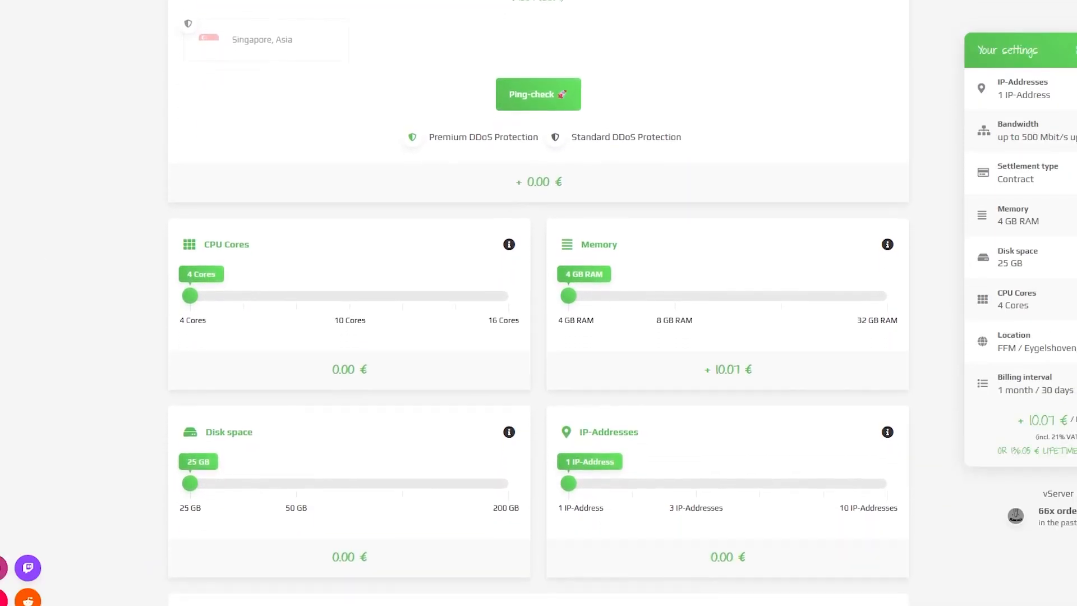
{"action": "scroll", "scroll_direction": "down", "scroll_amount": 3}
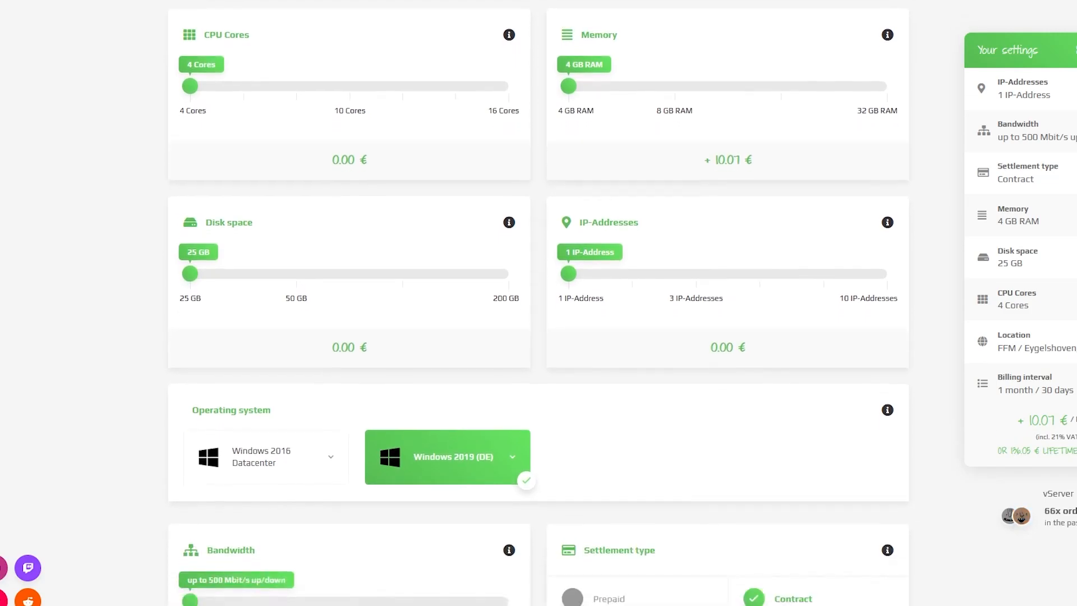
{"action": "scroll", "scroll_direction": "down", "scroll_amount": 3}
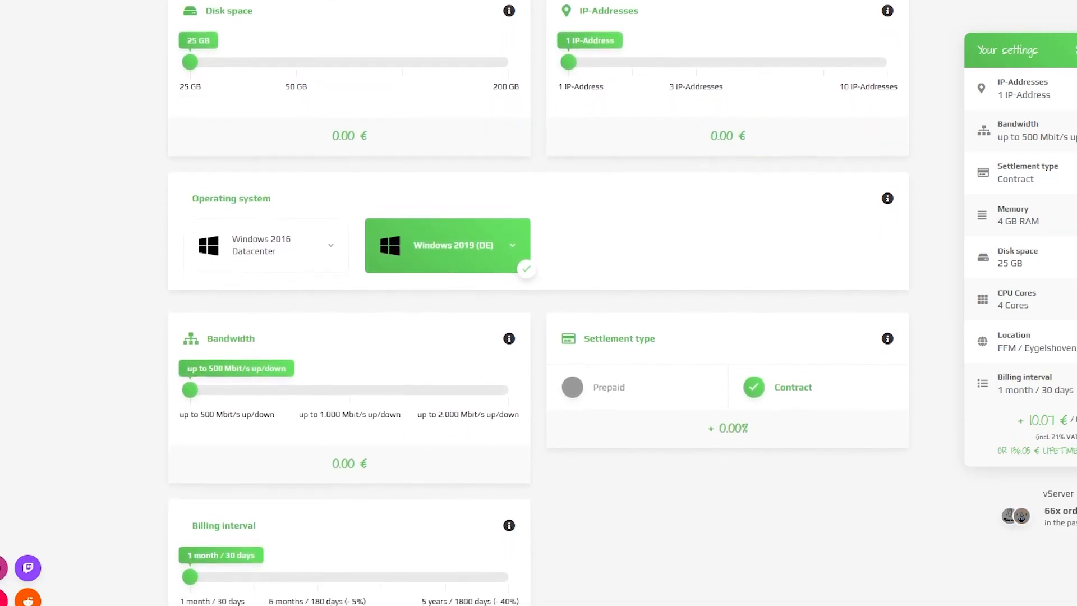
{"action": "scroll", "scroll_direction": "down", "scroll_amount": 3}
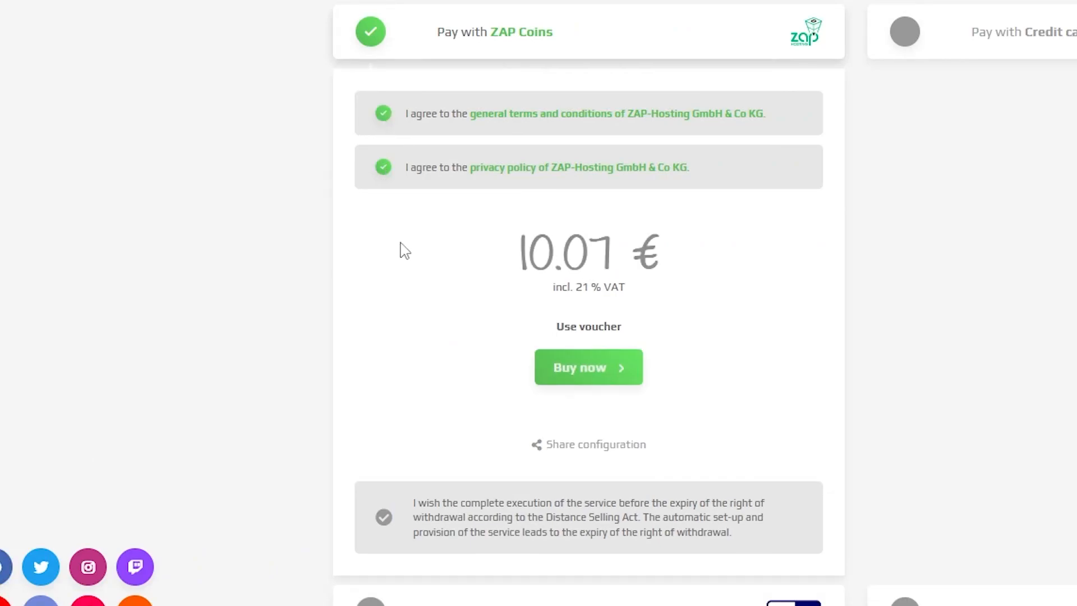
{"action": "left_click", "coordinate": [587, 327]}
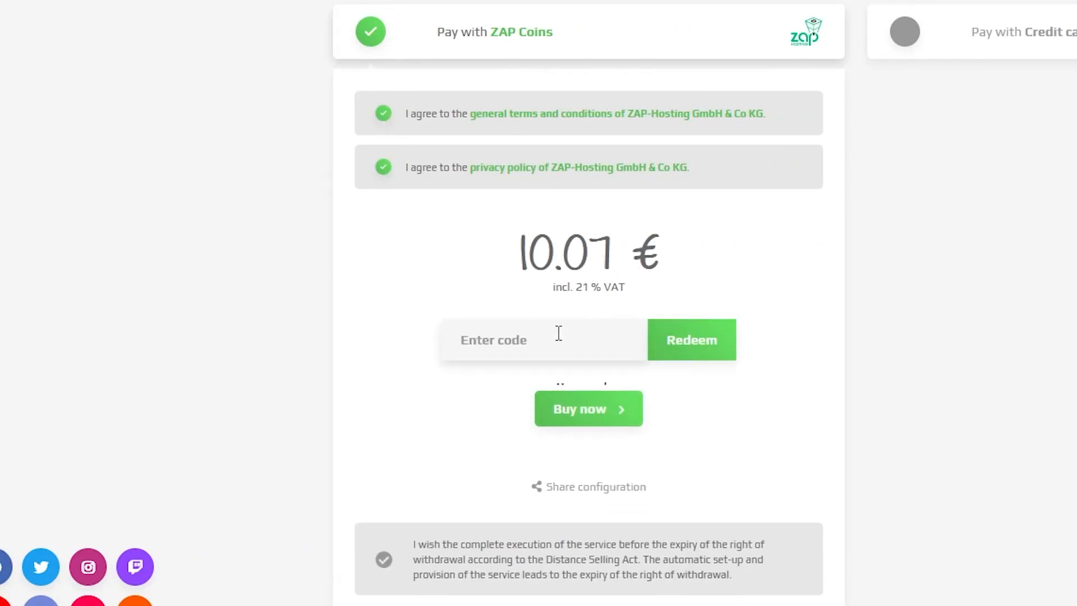
{"action": "type", "text": "front-youtube"}
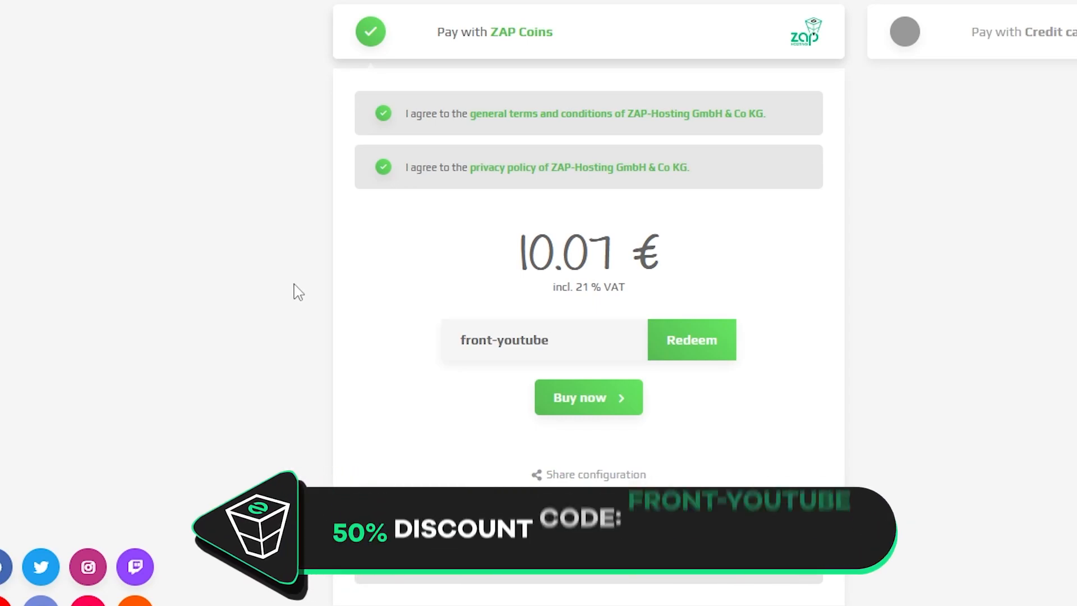
{"action": "left_click", "coordinate": [691, 339]}
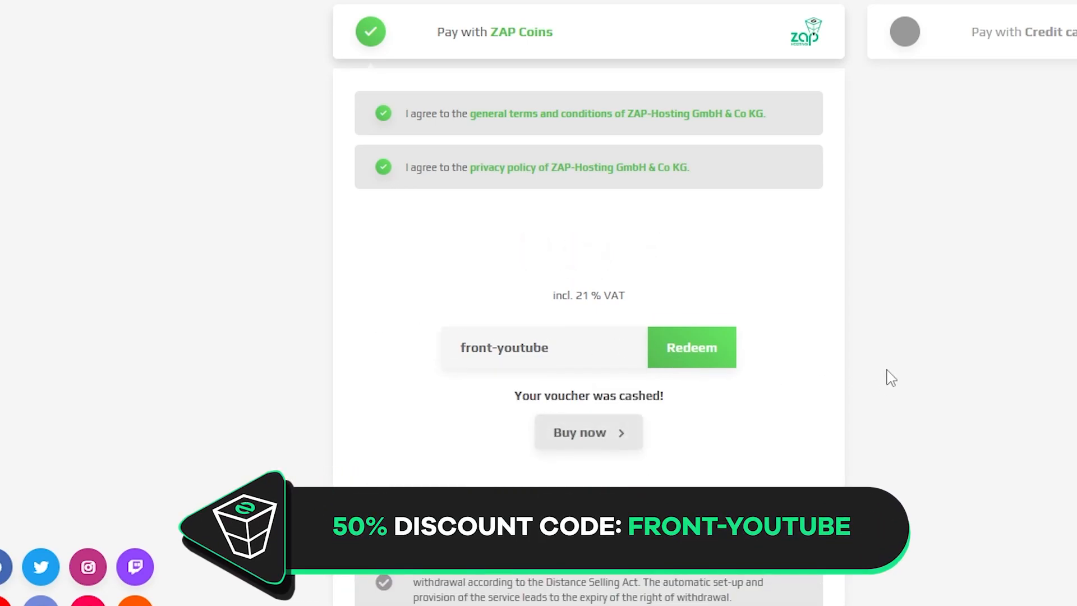
{"action": "left_click", "coordinate": [586, 431]}
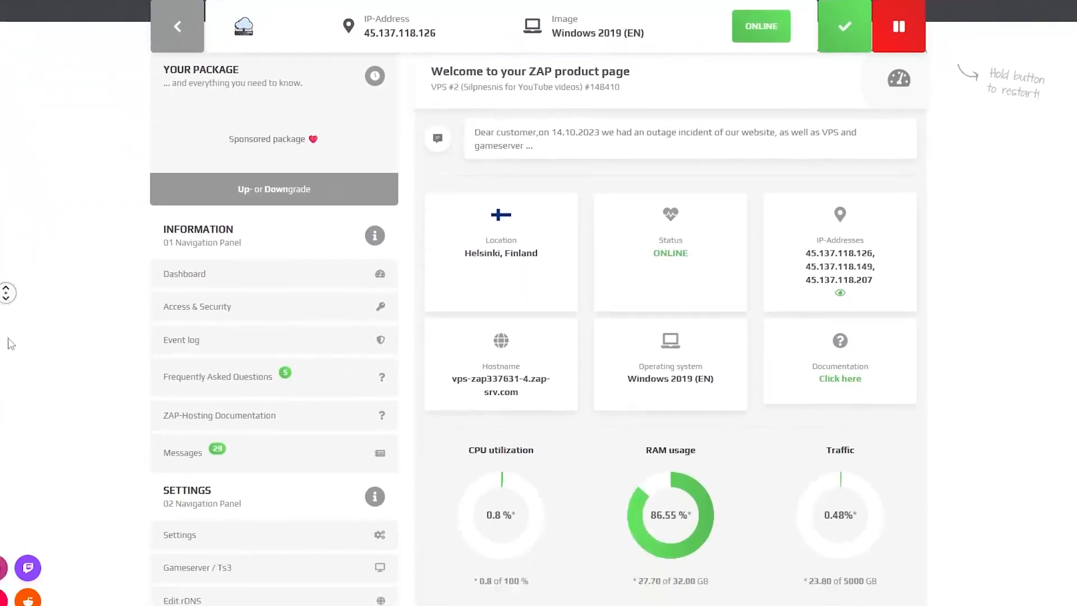
Step: Save a new Administrator password on the VPS Settings page
{"action": "scroll", "scroll_direction": "down", "scroll_amount": 3}
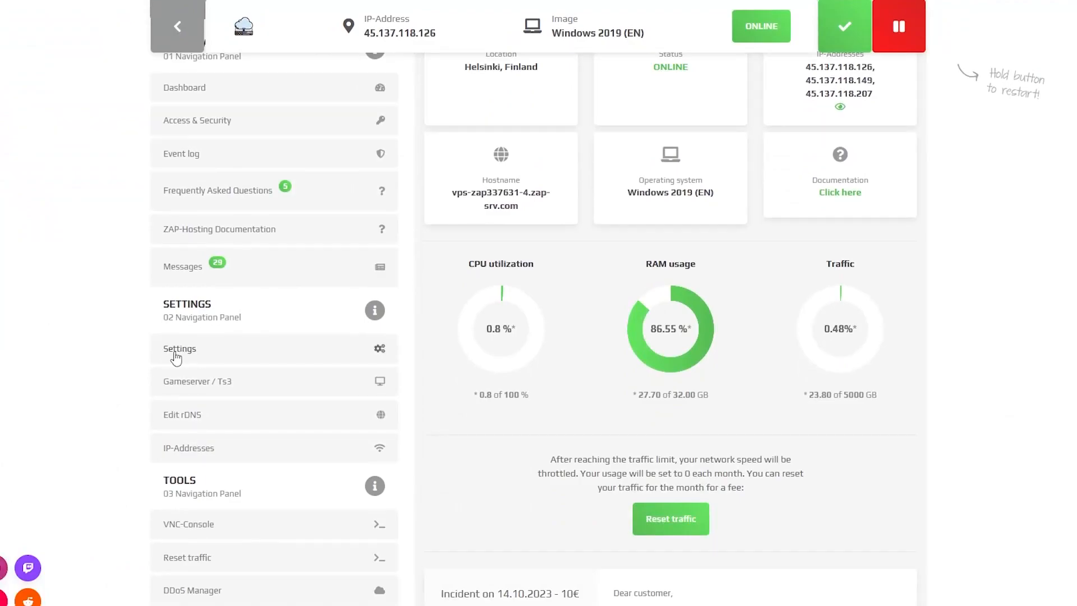
{"action": "left_click", "coordinate": [179, 347]}
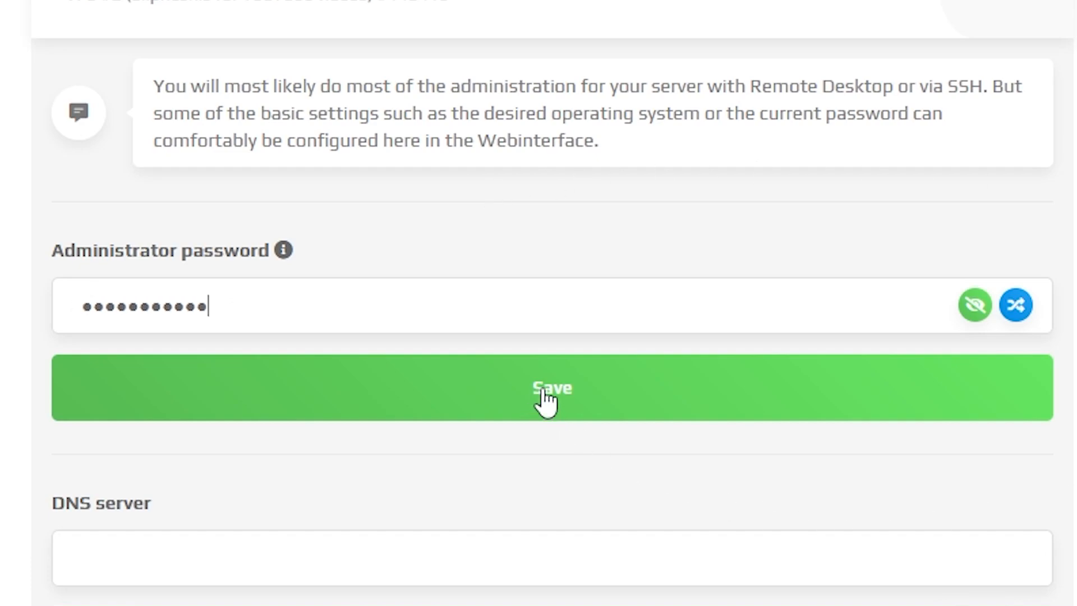
{"action": "left_click", "coordinate": [551, 390]}
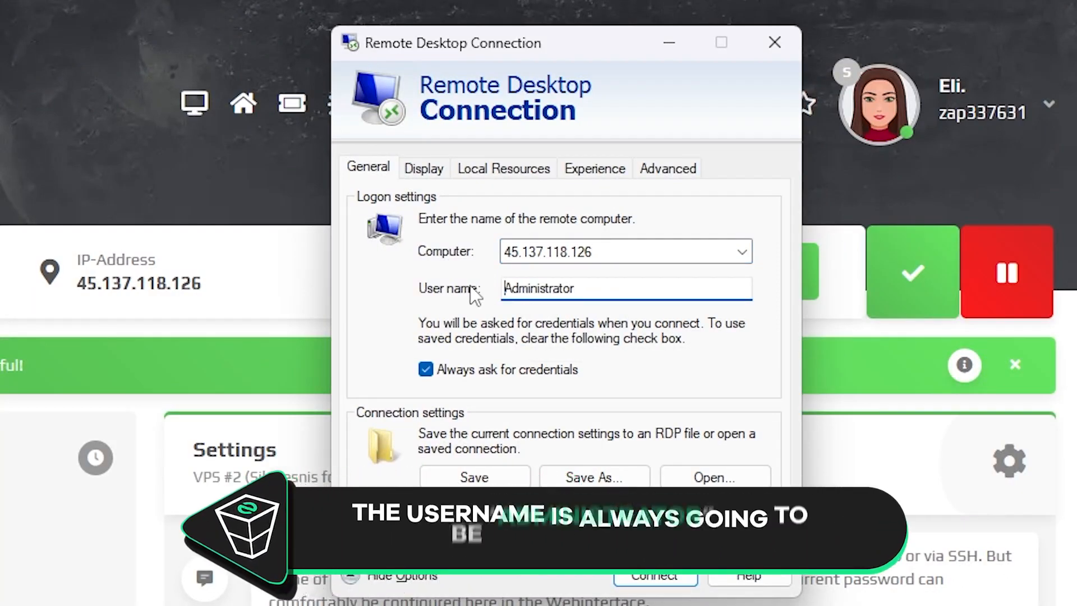
Step: Connect to 45.137.118.126 as Administrator and enter the password in Windows Security
{"action": "left_click", "coordinate": [595, 289]}
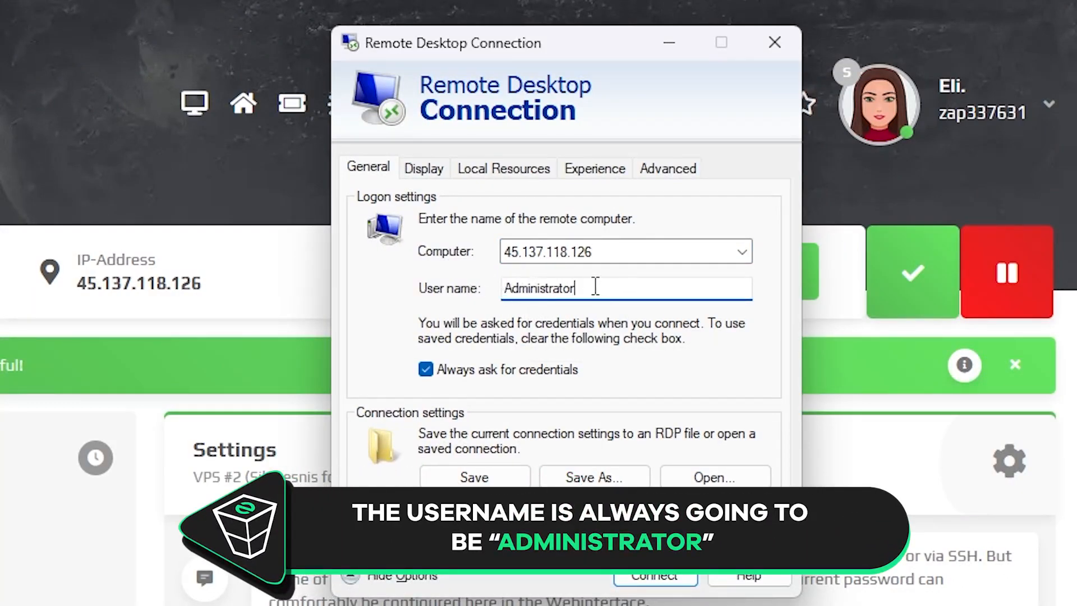
{"action": "left_click", "coordinate": [653, 576]}
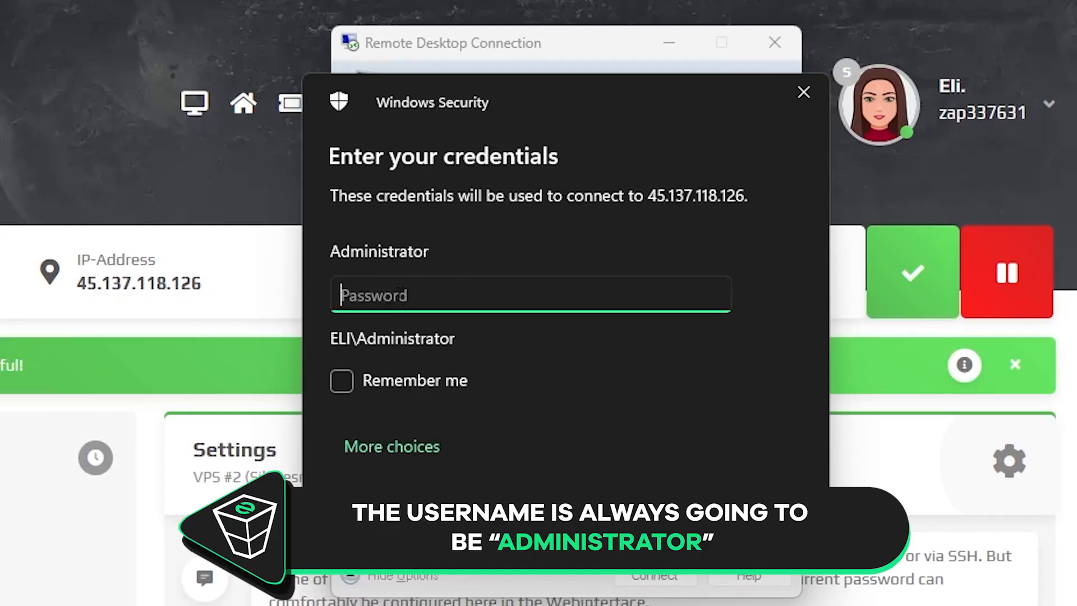
{"action": "type", "text": "••"}
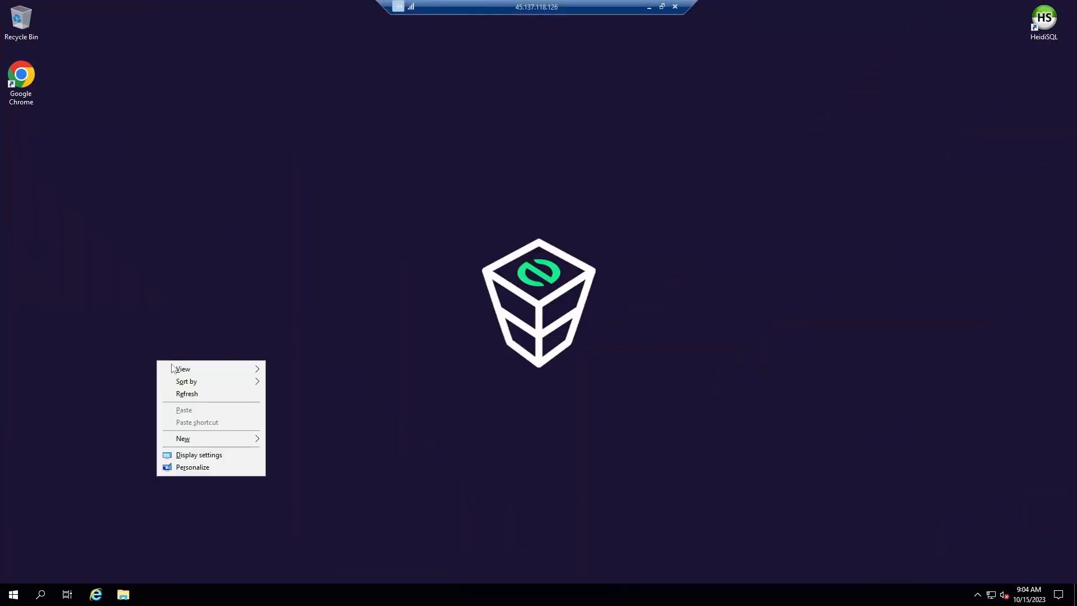
Step: Create a desktop folder named FrontServer on the remote Windows Server
{"action": "left_click", "coordinate": [183, 438]}
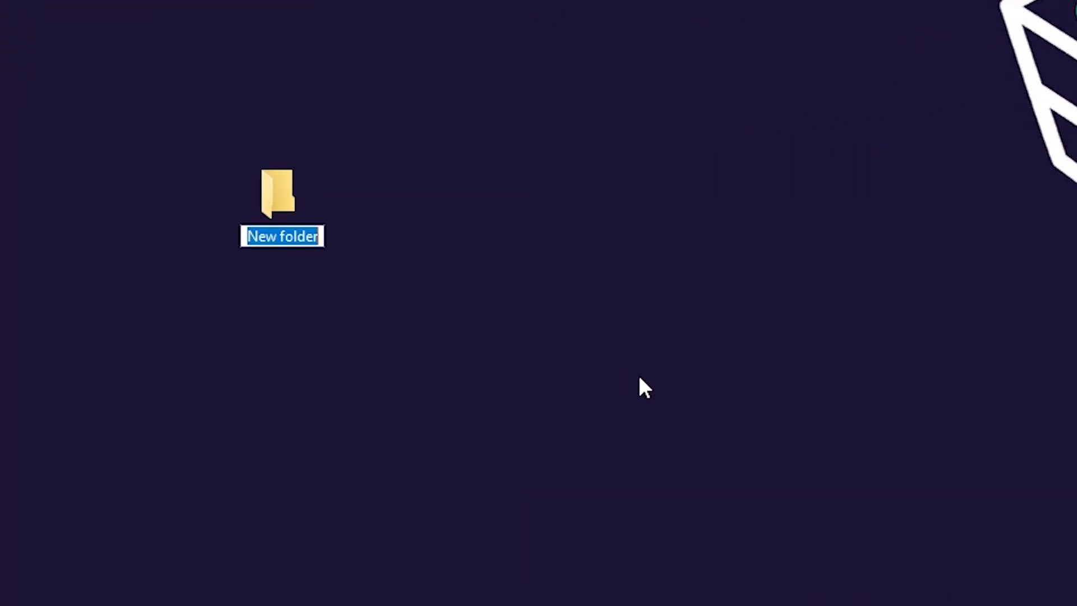
{"action": "type", "text": "FrontServe"}
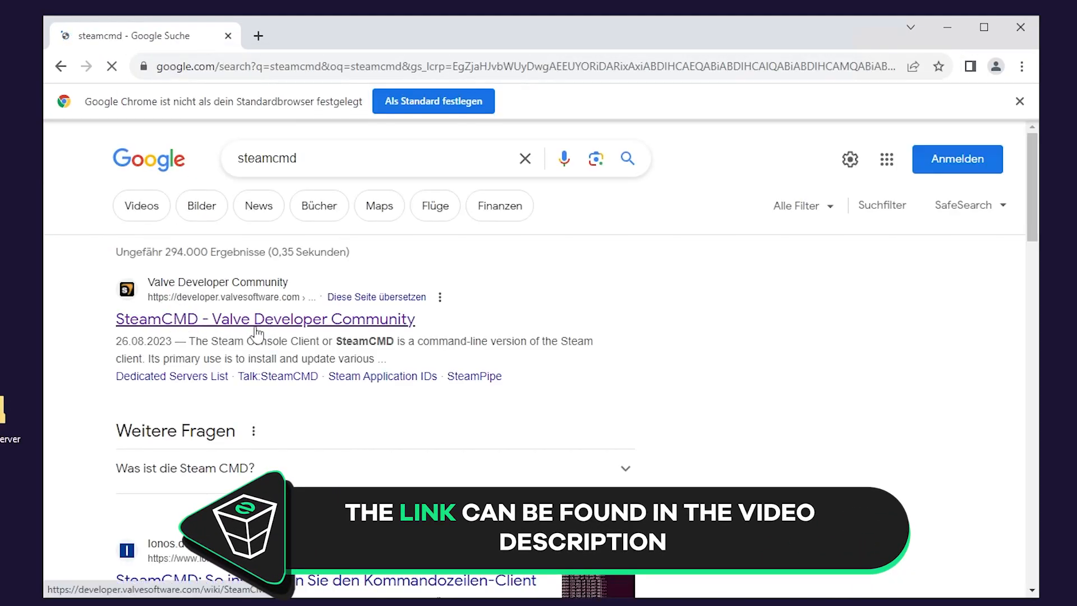
Step: From the Valve Developer Community SteamCMD page, download SteamCMD for Windows
{"action": "left_click", "coordinate": [265, 319]}
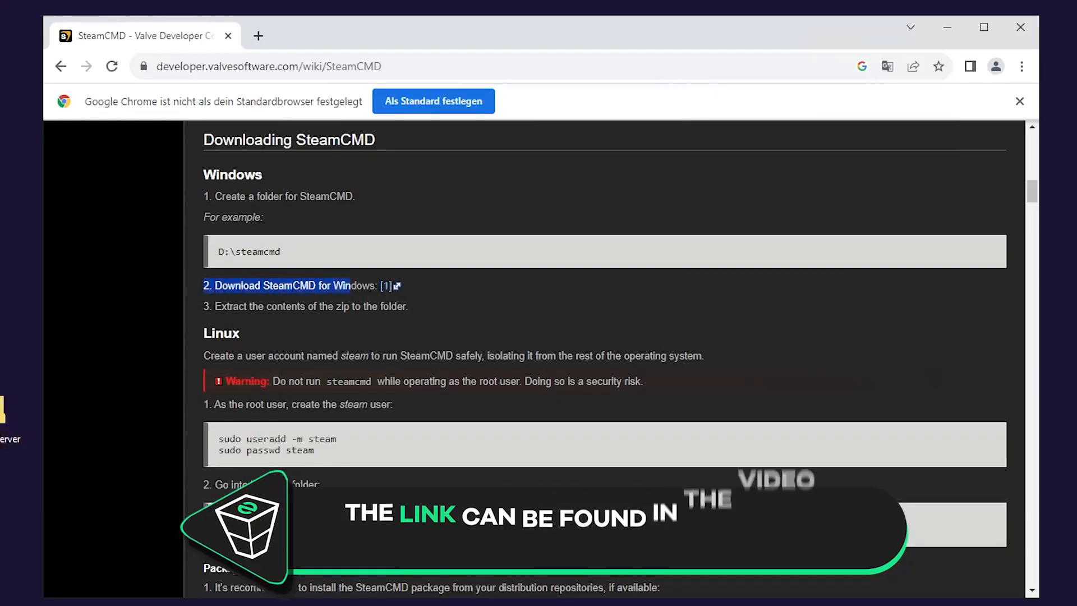
{"action": "left_click", "coordinate": [278, 285]}
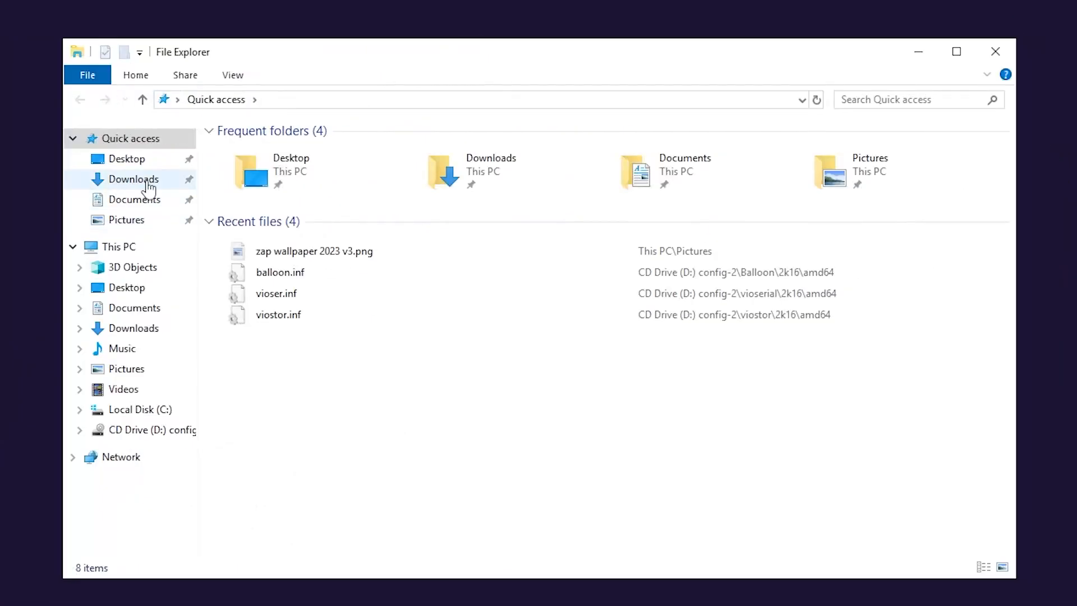
Step: From Downloads, unpack steamcmd.zip into FrontServer and run steamcmd.exe
{"action": "left_click", "coordinate": [134, 178]}
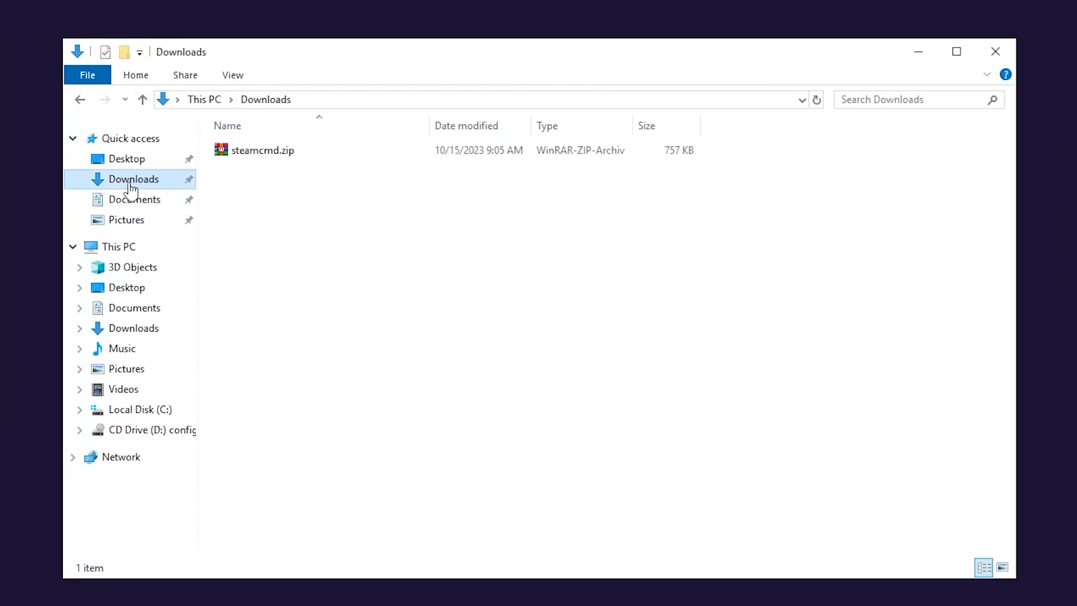
{"action": "left_click", "coordinate": [261, 149]}
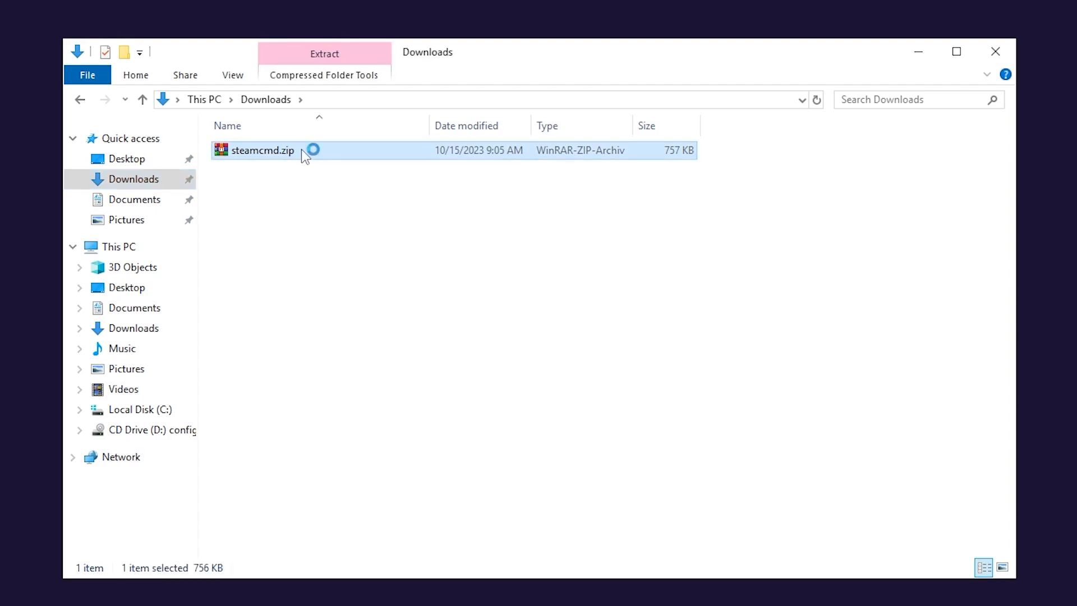
{"action": "double_click", "coordinate": [261, 150]}
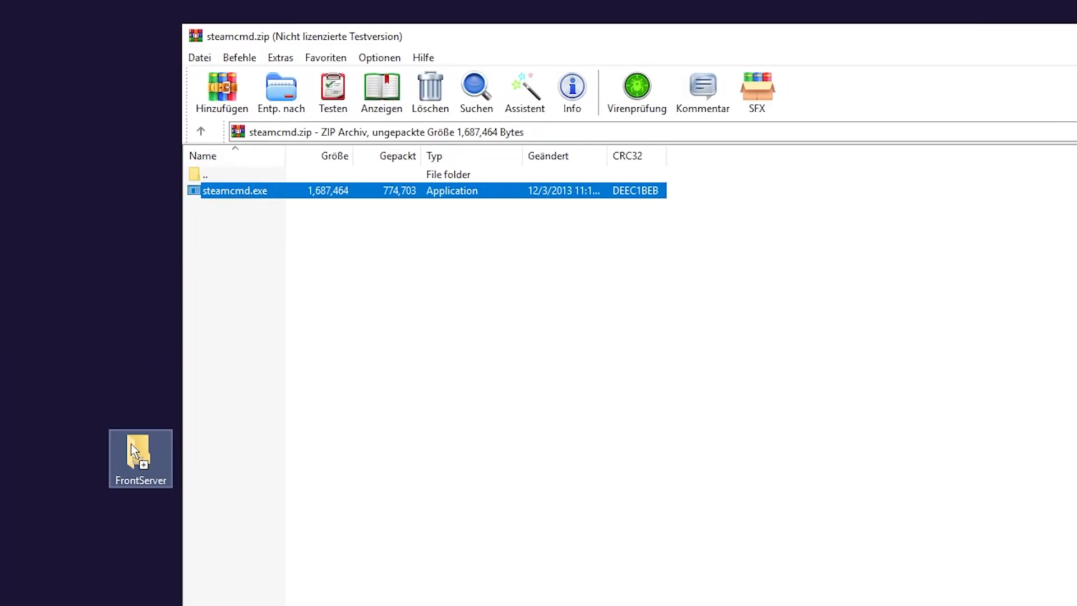
{"action": "double_click", "coordinate": [140, 449]}
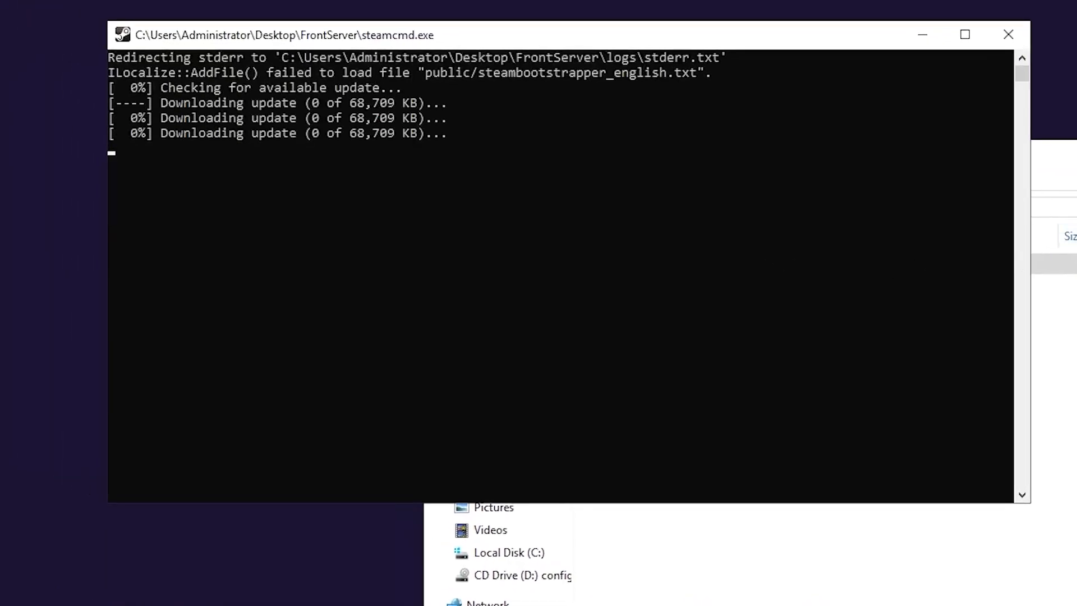
Step: Run login anonymous, app_update 2612550 to fetch The Front server, then quit
{"action": "type", "text": "login anonymous"}
{"action": "type", "text": "app"}
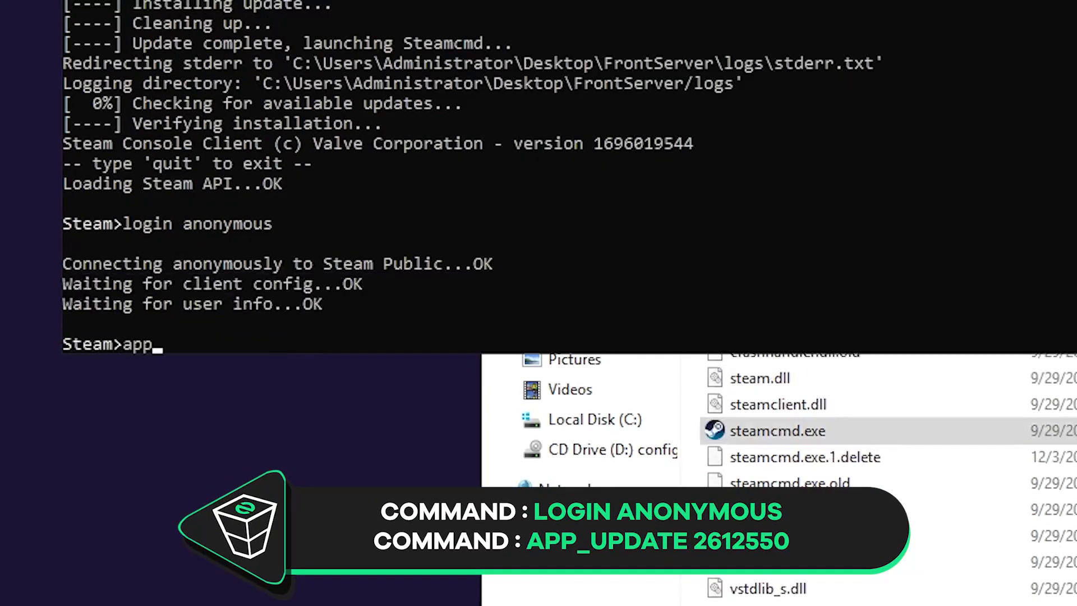
{"action": "type", "text": "_update 2612550"}
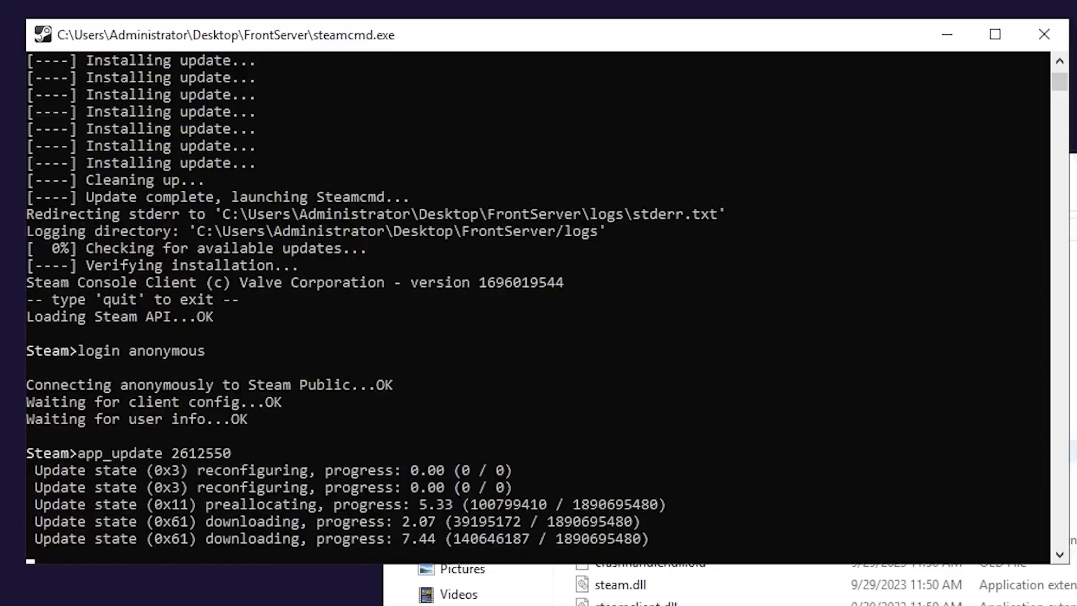
{"action": "type", "text": "quit"}
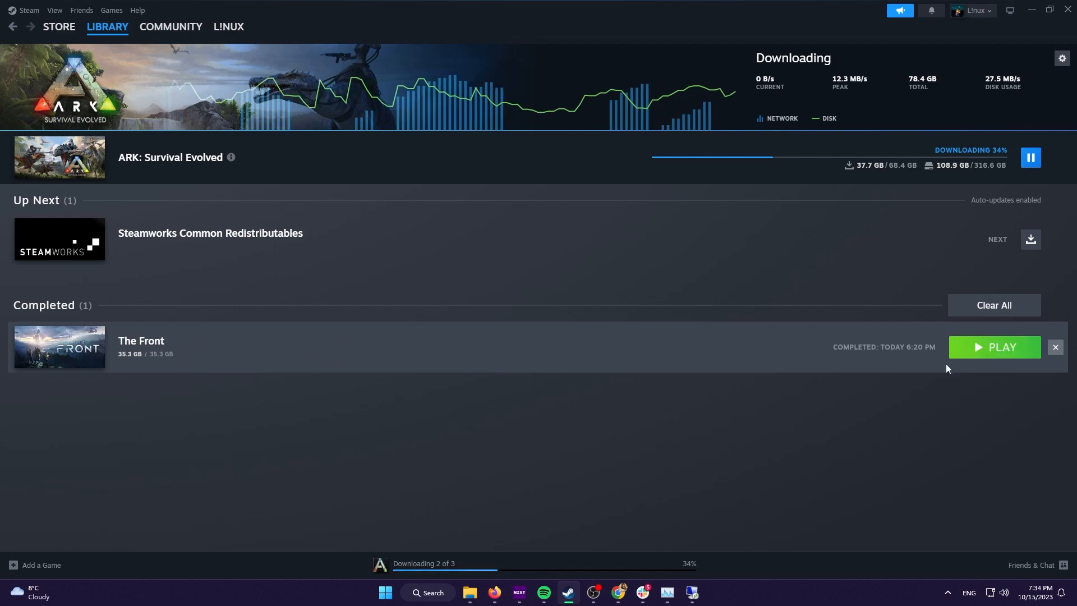
Step: Launch The Front from Steam and copy the files in its TheFrontManager folder
{"action": "left_click", "coordinate": [1028, 157]}
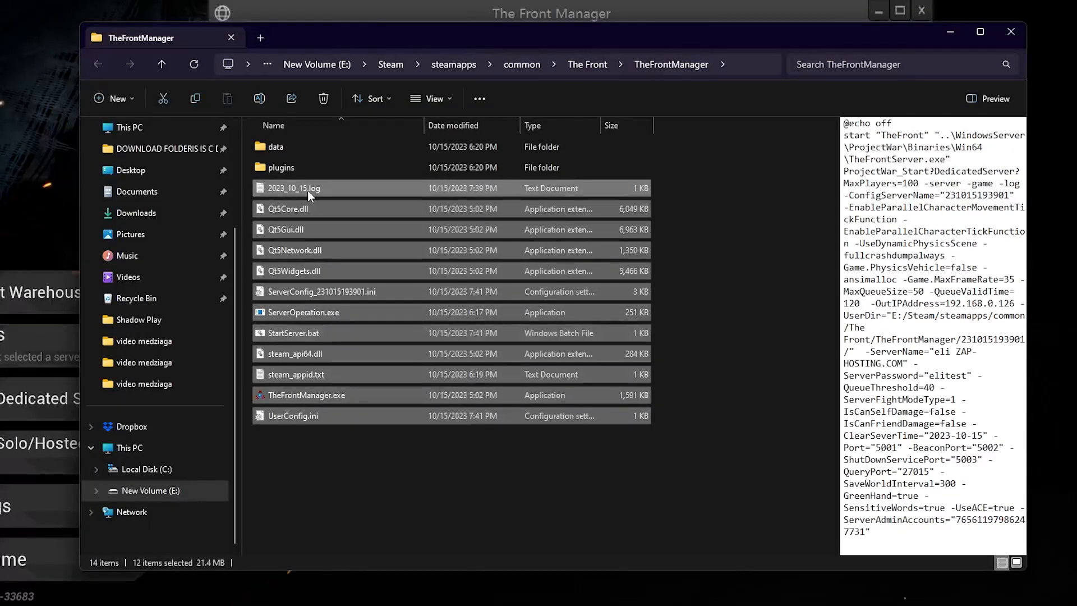
{"action": "right_click", "coordinate": [309, 187]}
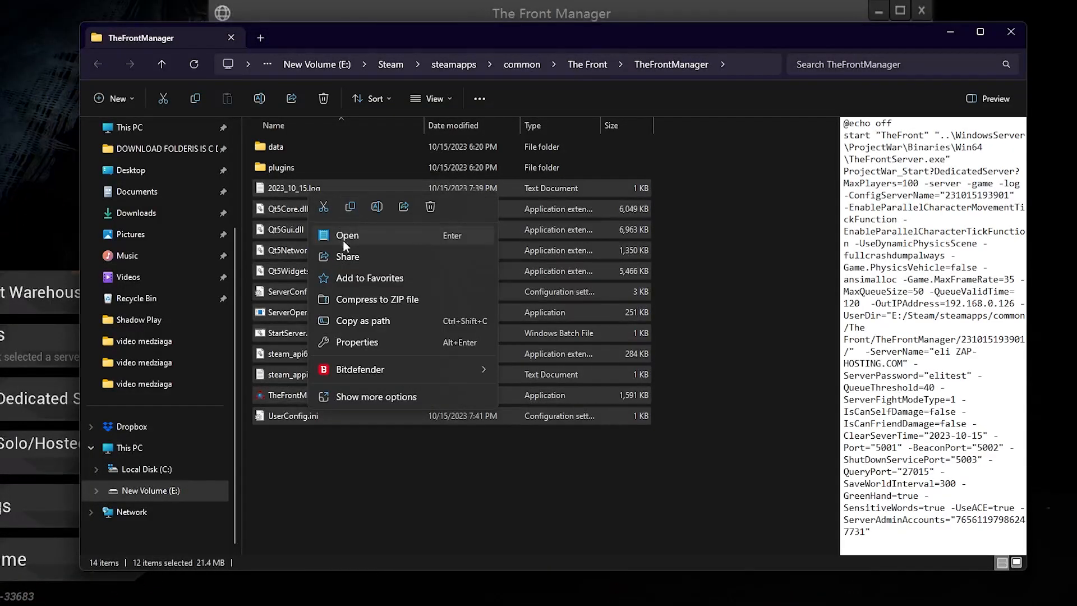
{"action": "mouse_move", "coordinate": [350, 207]}
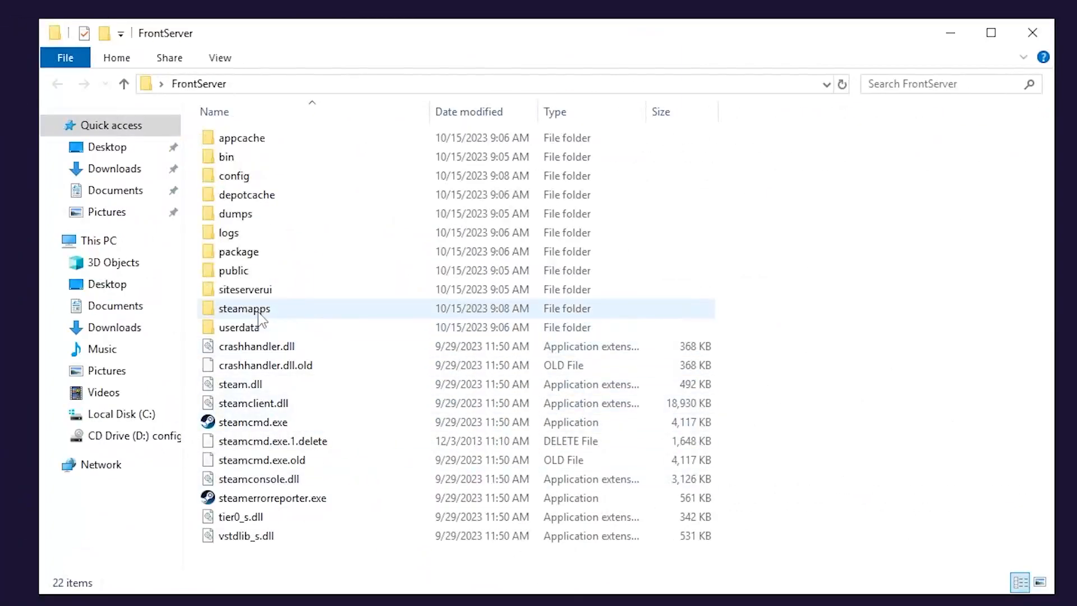
Step: Paste the manager files into The Front Dedicated Server\ProjectWar\Binaries\Win64, replacing duplicates
{"action": "double_click", "coordinate": [244, 307]}
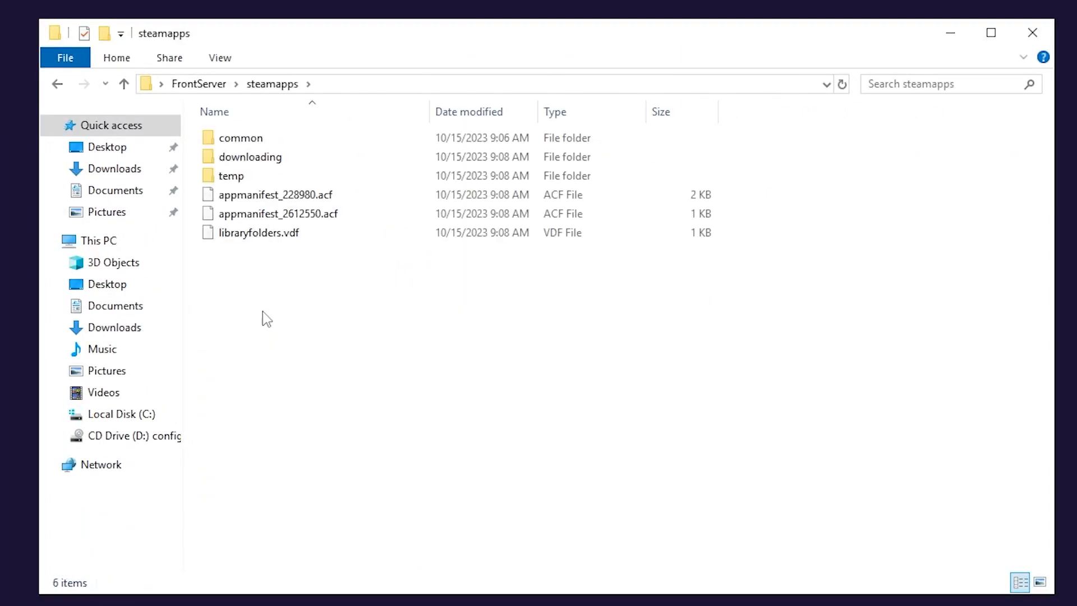
{"action": "double_click", "coordinate": [240, 137]}
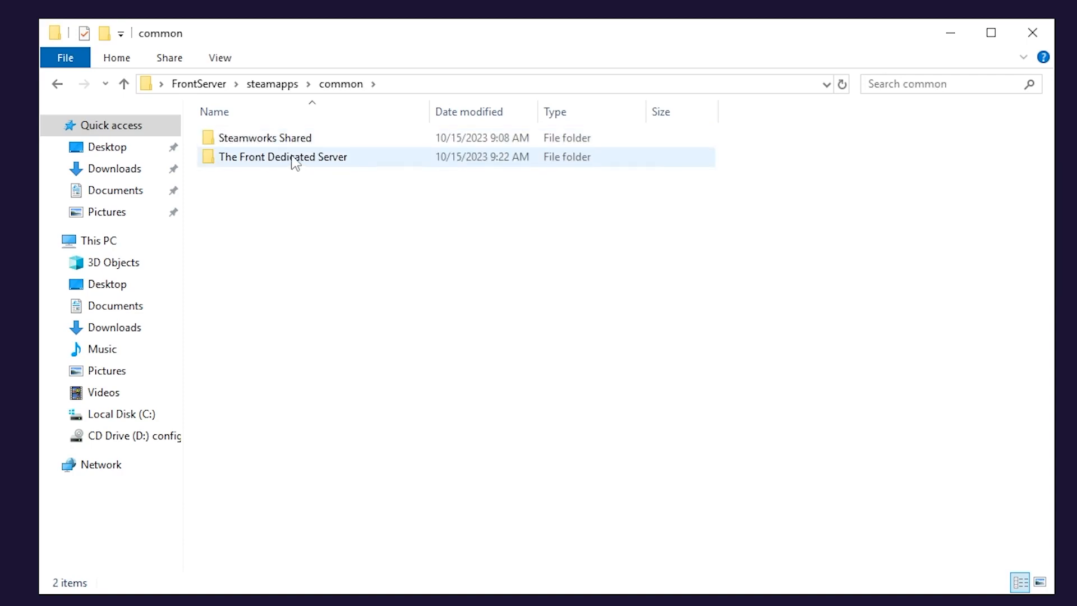
{"action": "double_click", "coordinate": [282, 157]}
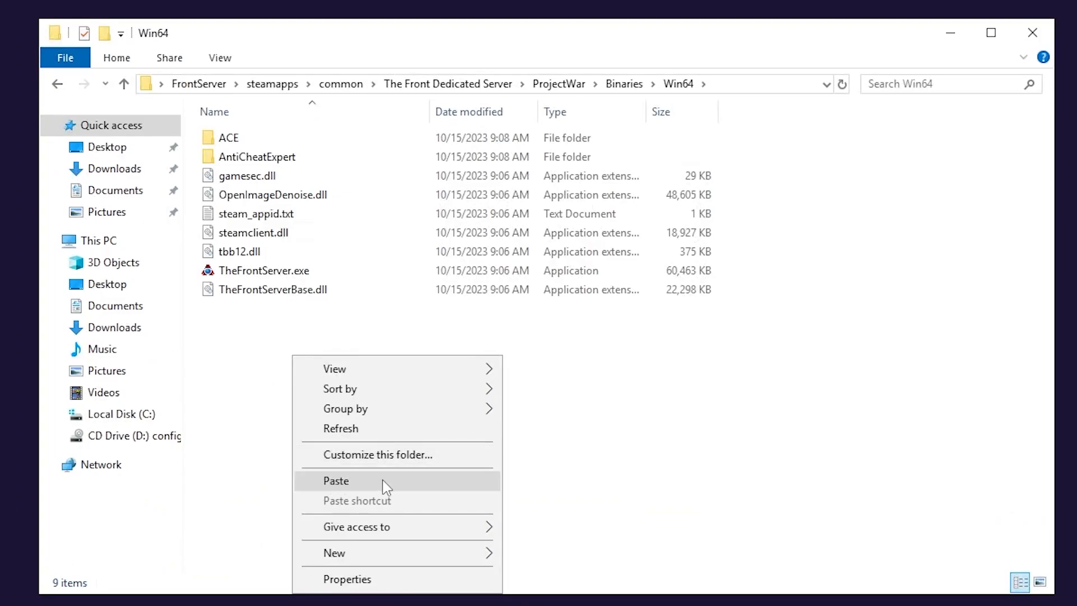
{"action": "left_click", "coordinate": [335, 480]}
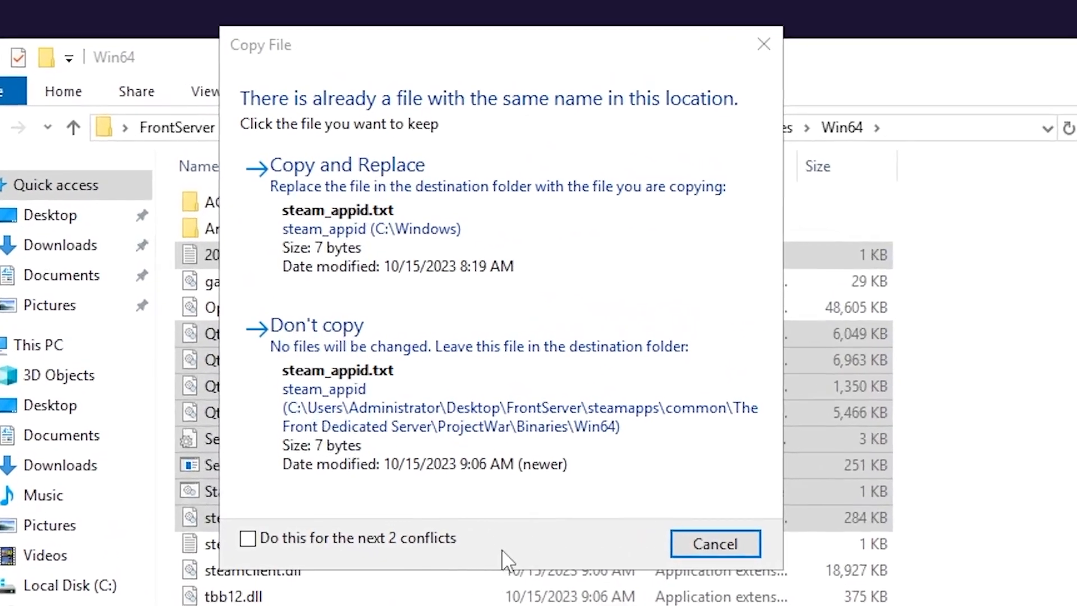
{"action": "left_click", "coordinate": [346, 165]}
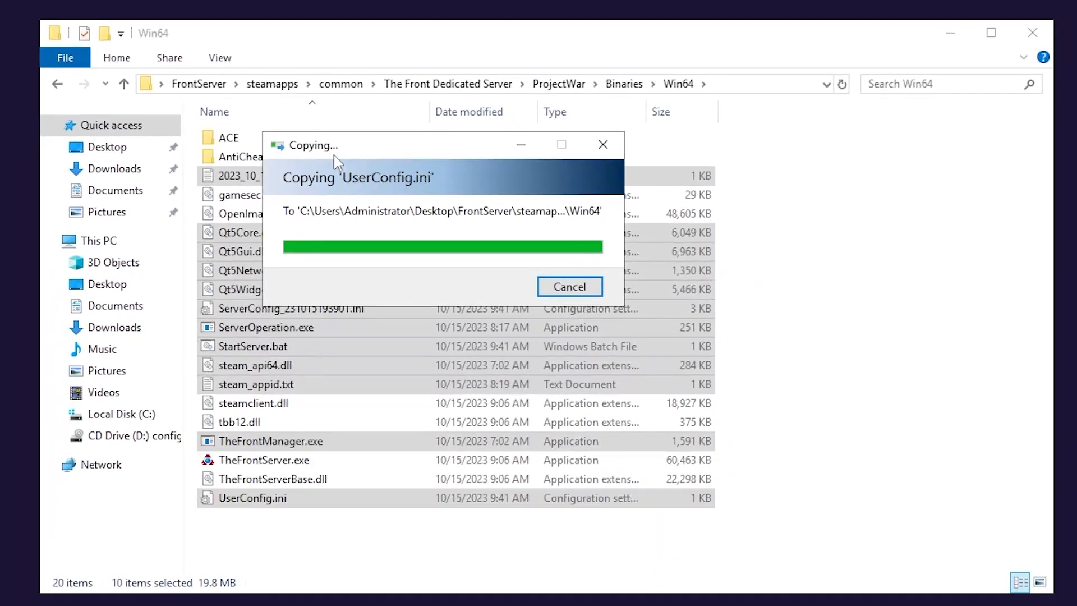
{"action": "right_click", "coordinate": [252, 346]}
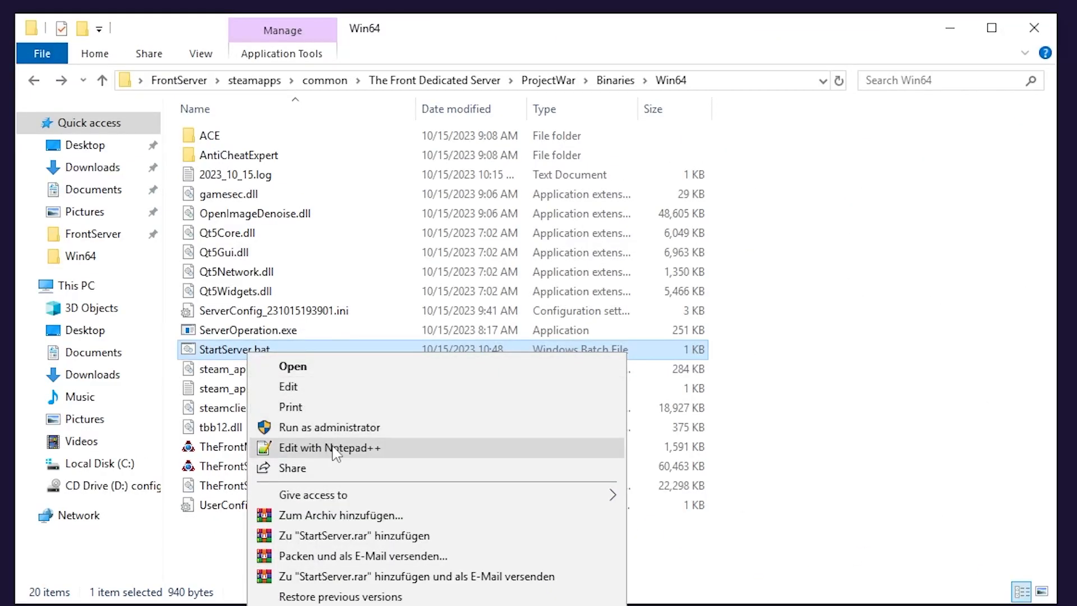
Step: Edit StartServer.bat so UserDir points to Desktop\front with OutIPAddress 45.137.118.126
{"action": "left_click", "coordinate": [328, 448]}
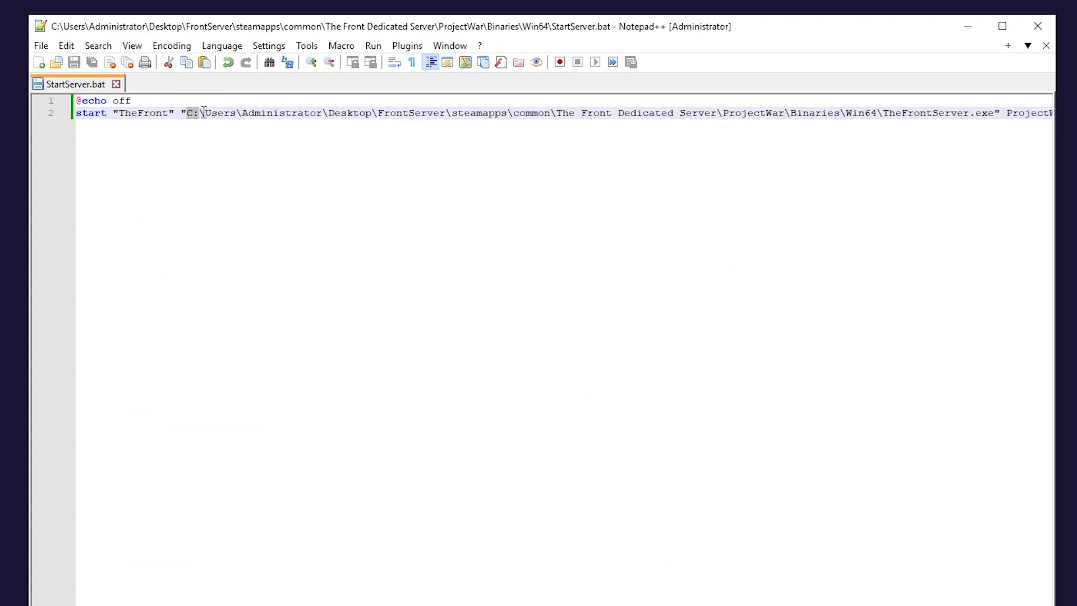
{"action": "left_click_drag", "start_coordinate": [201, 112], "coordinate": [612, 112]}
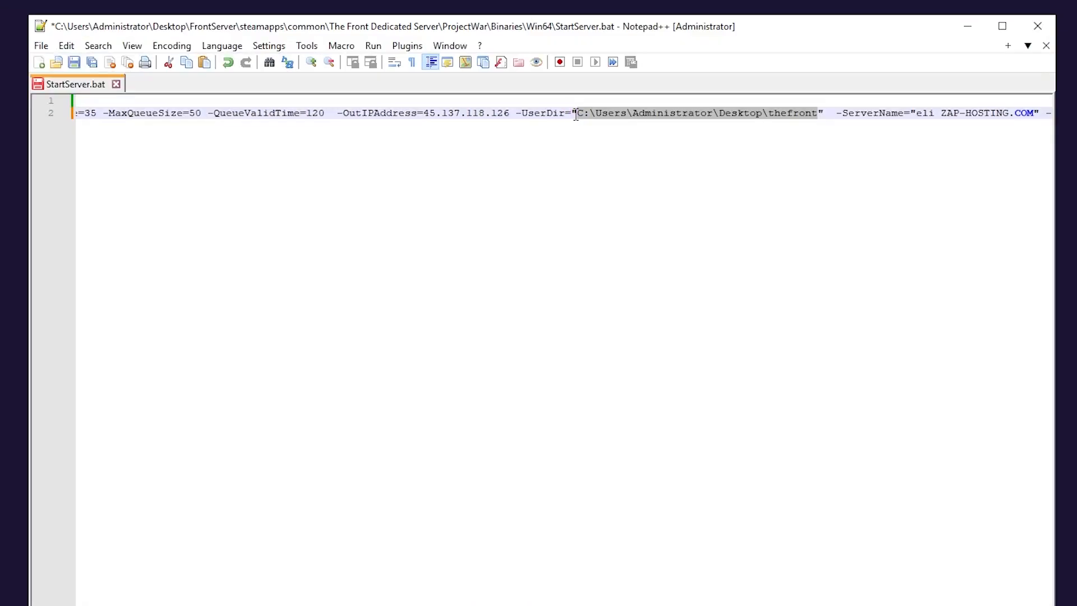
{"action": "type", "text": "front"}
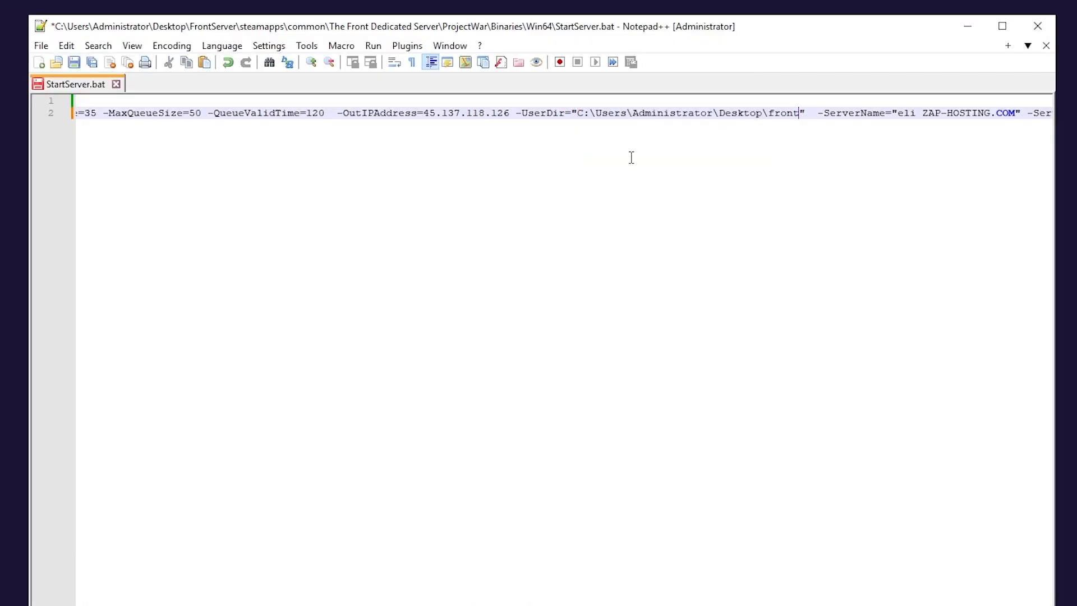
{"action": "left_click", "coordinate": [73, 62]}
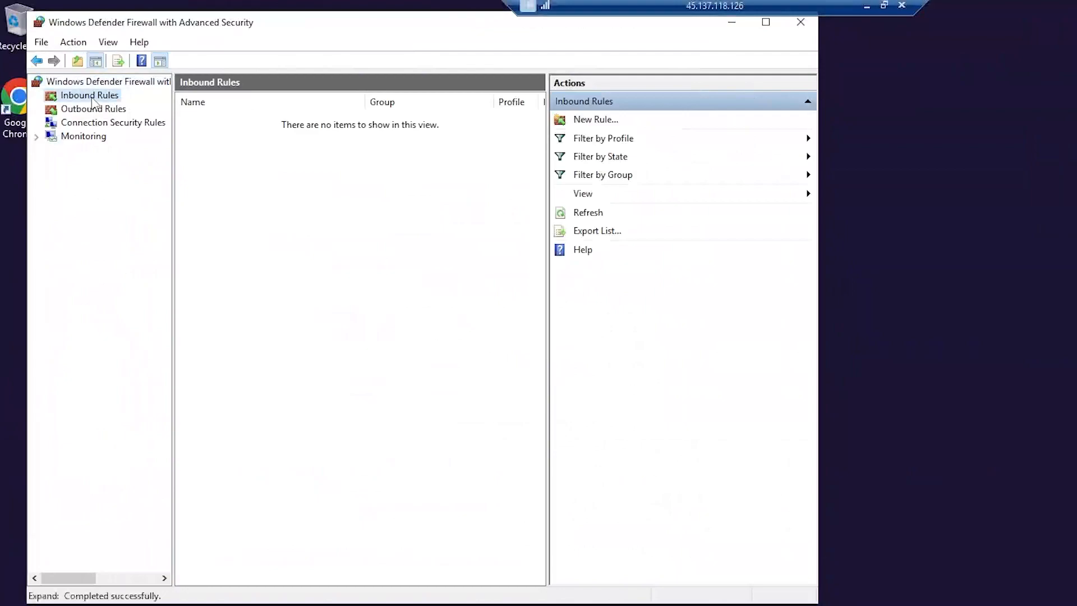
Step: Create the thefront3 inbound rule: port-based, TCP 27015, connection allowed
{"action": "left_click", "coordinate": [594, 119]}
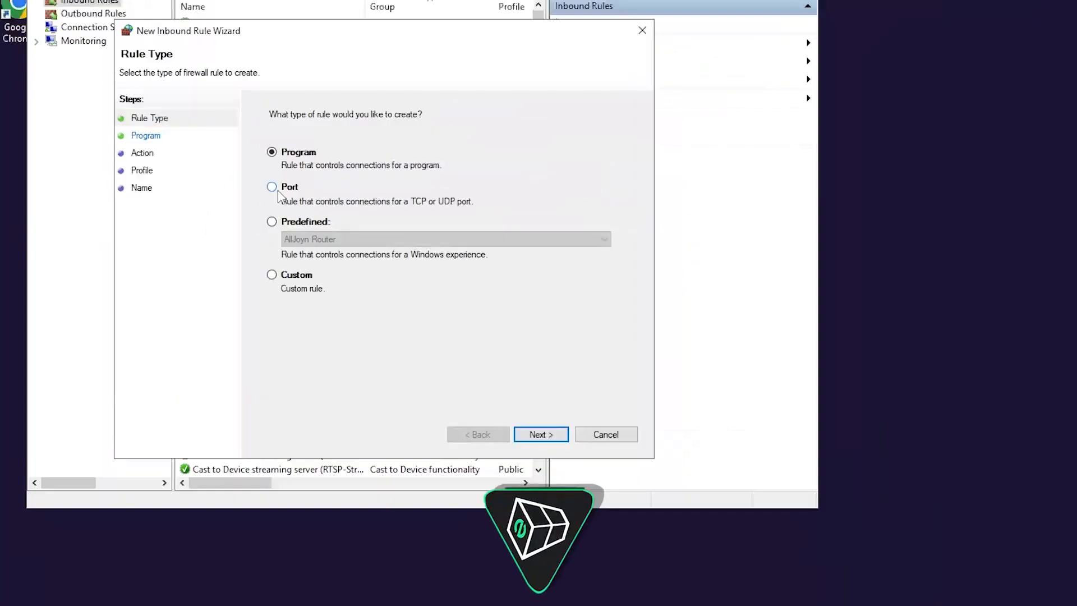
{"action": "left_click", "coordinate": [541, 434]}
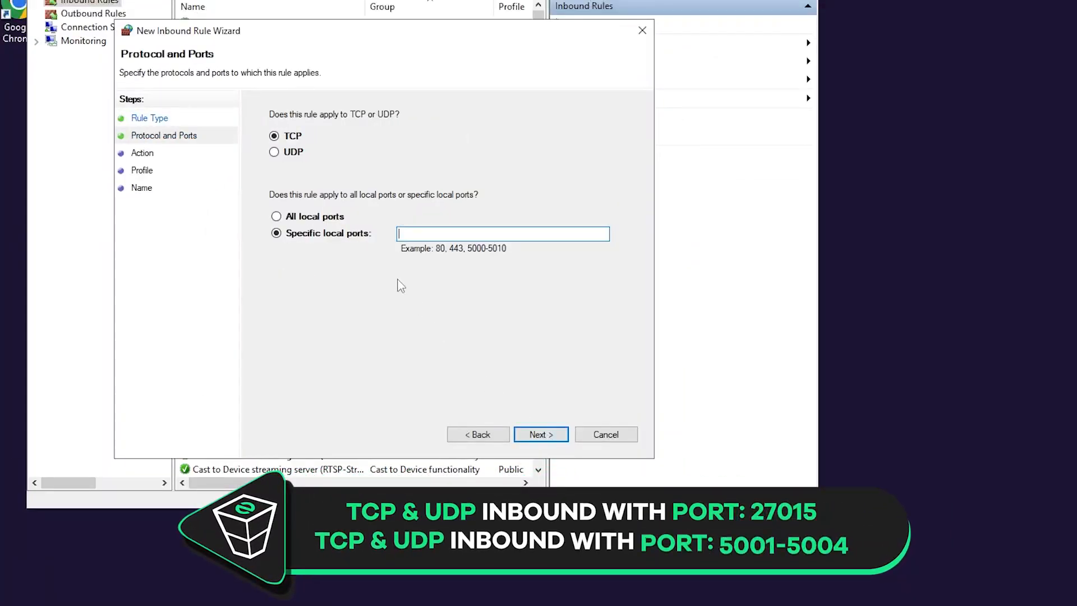
{"action": "type", "text": "27015"}
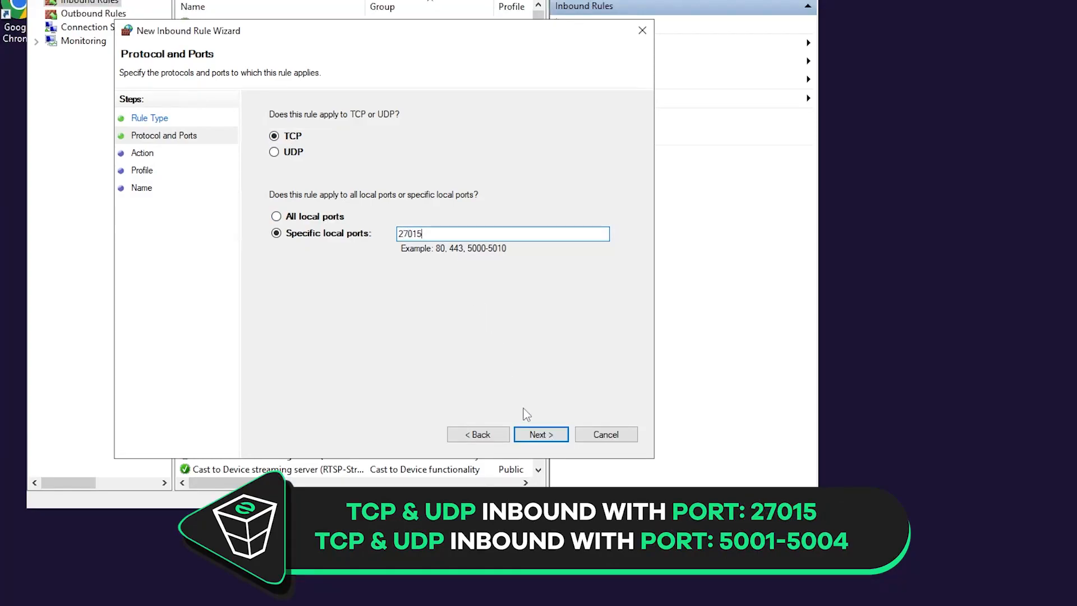
{"action": "left_click", "coordinate": [539, 434]}
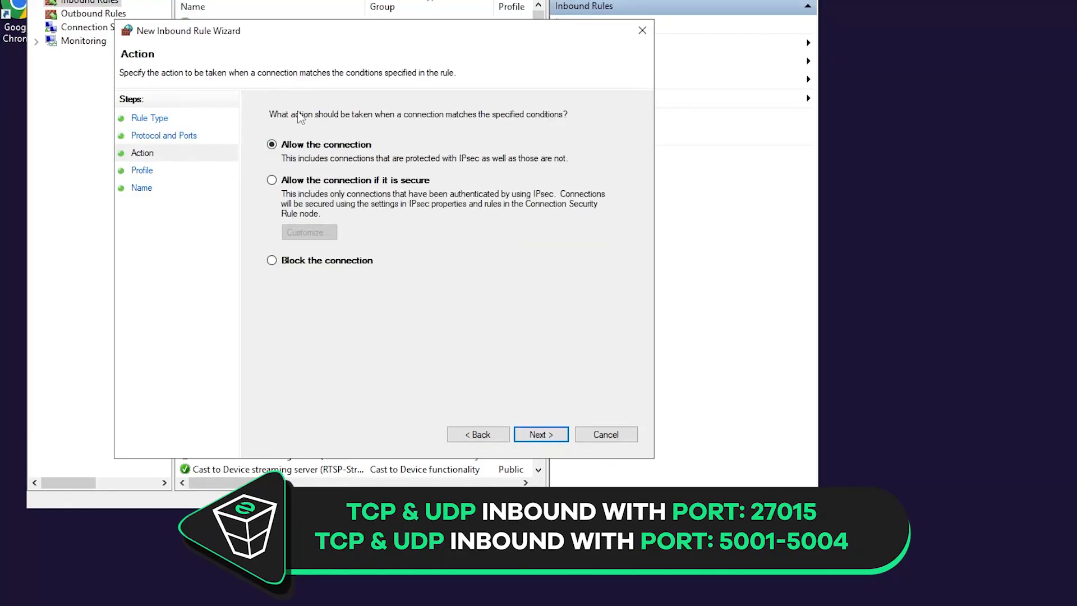
{"action": "left_click", "coordinate": [540, 433]}
{"action": "type", "text": "the"}
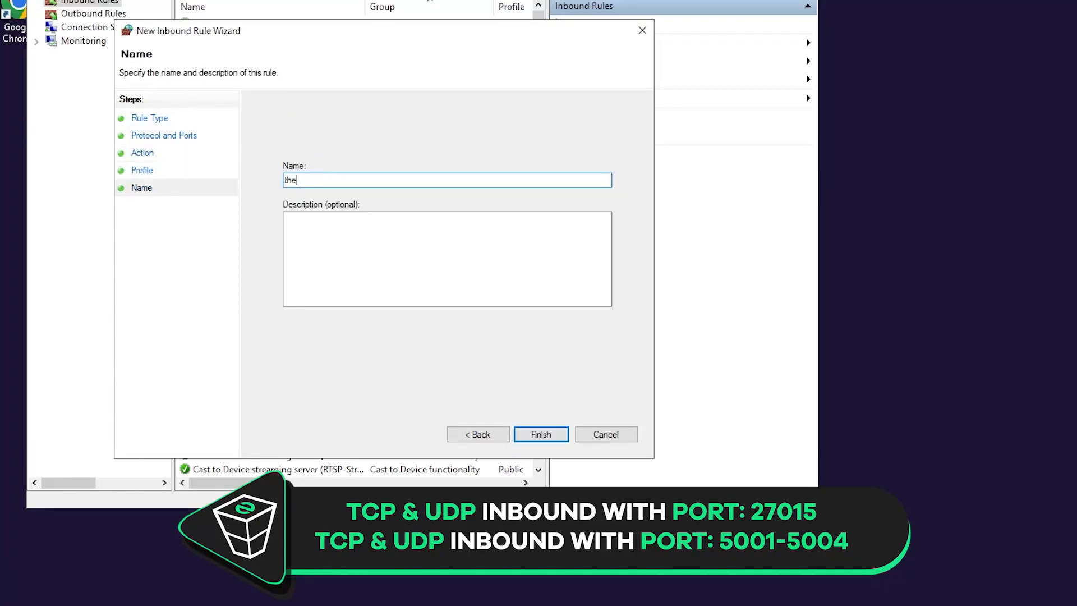
{"action": "left_click", "coordinate": [541, 434]}
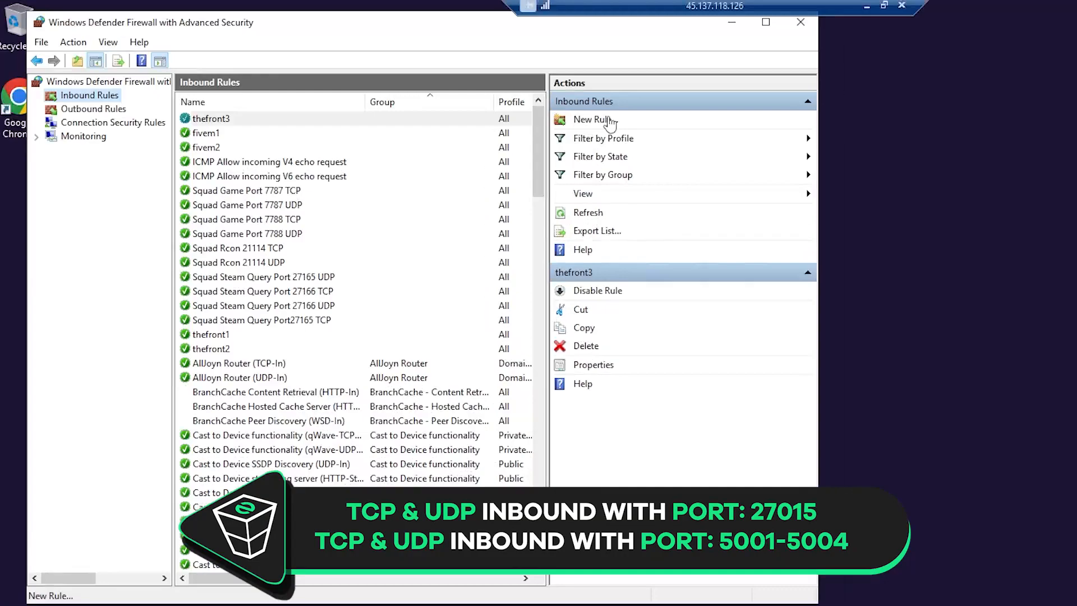
Step: Create the thefront4 inbound rule allowing UDP port 27015 and finish the wizard
{"action": "left_click", "coordinate": [593, 120]}
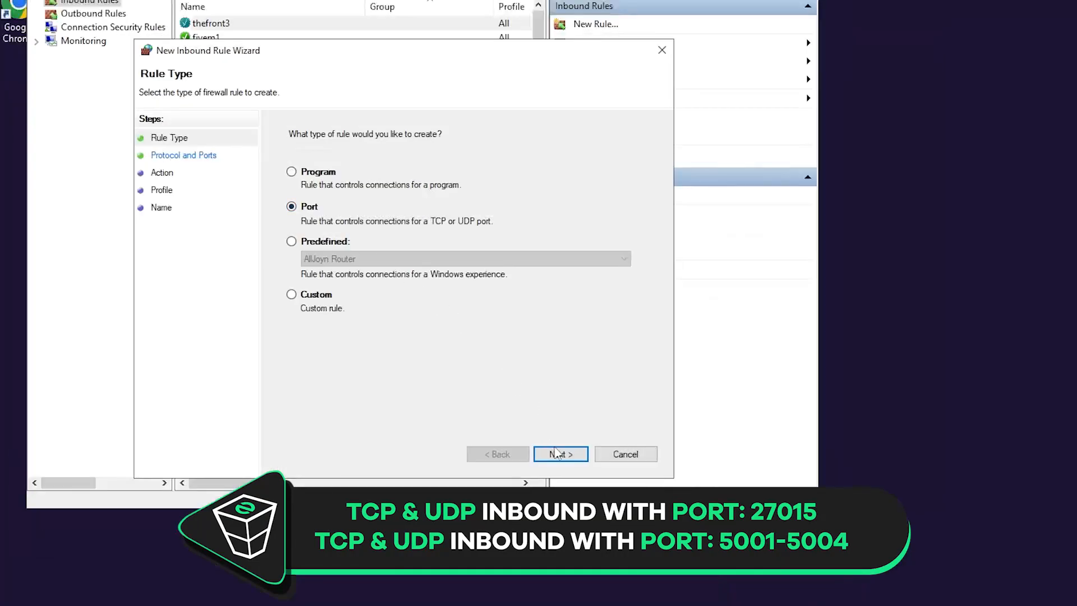
{"action": "left_click", "coordinate": [560, 454]}
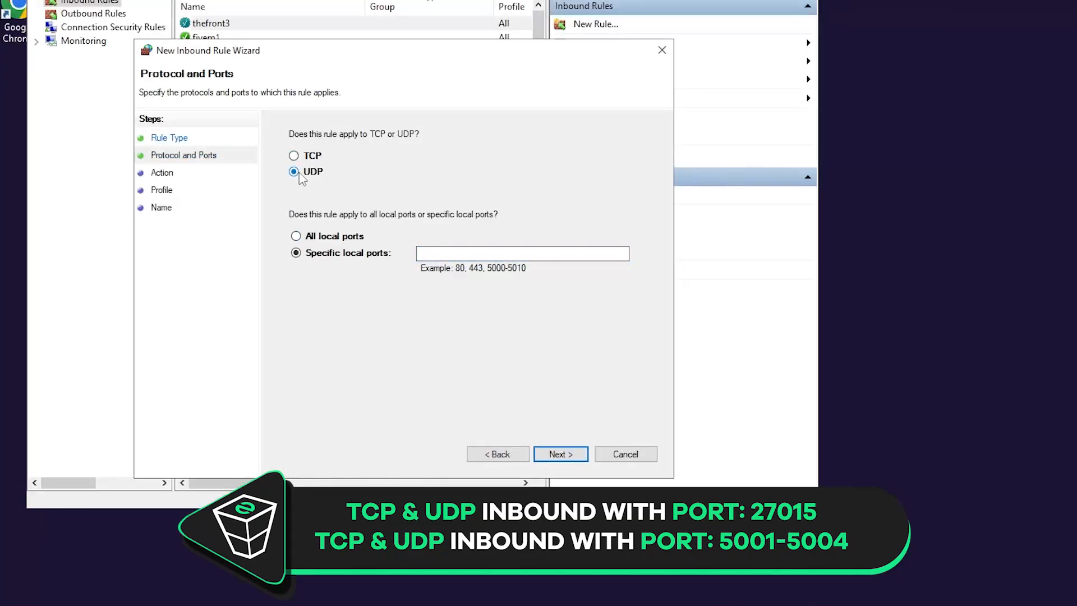
{"action": "type", "text": "270"}
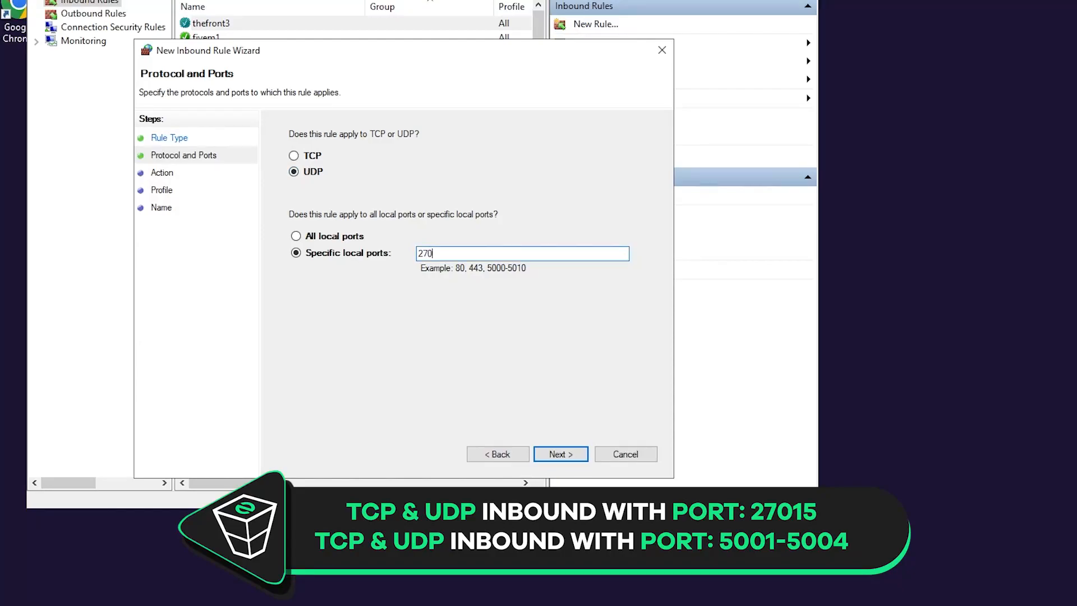
{"action": "left_click", "coordinate": [561, 454]}
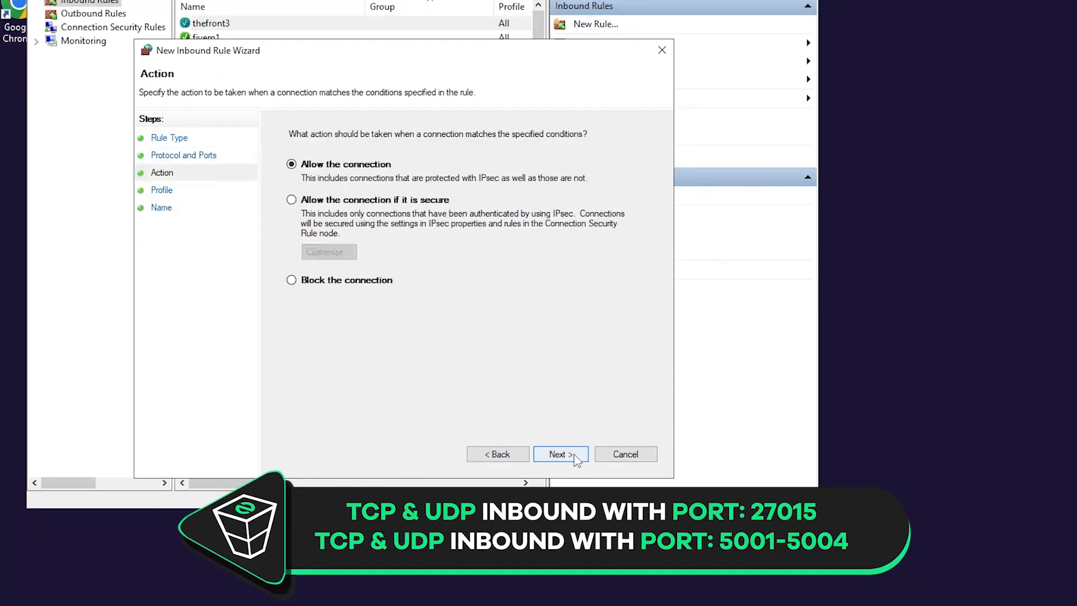
{"action": "left_click", "coordinate": [559, 454]}
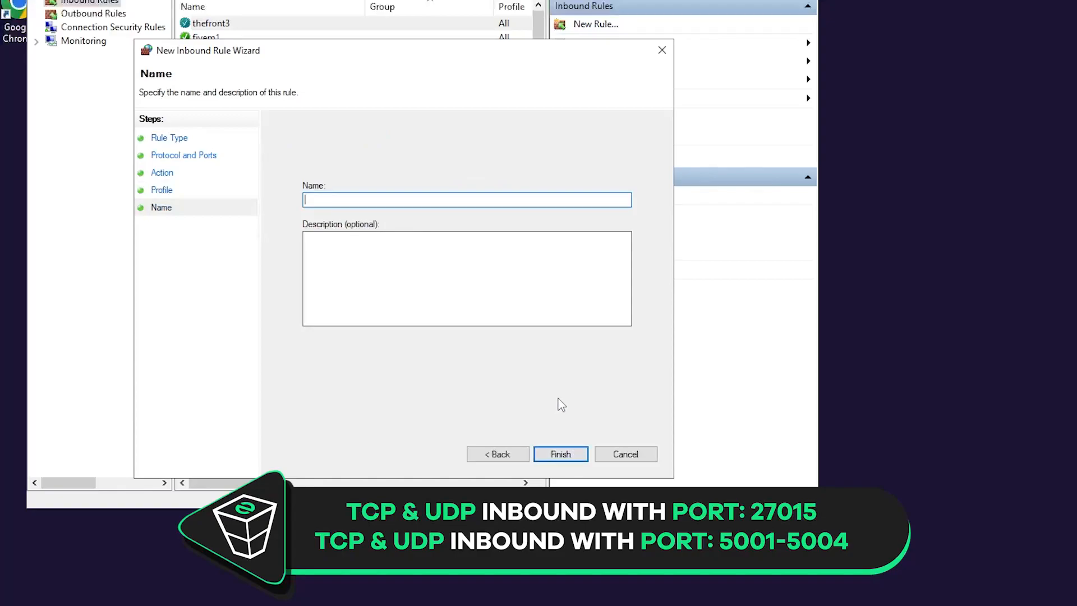
{"action": "type", "text": "thefront"}
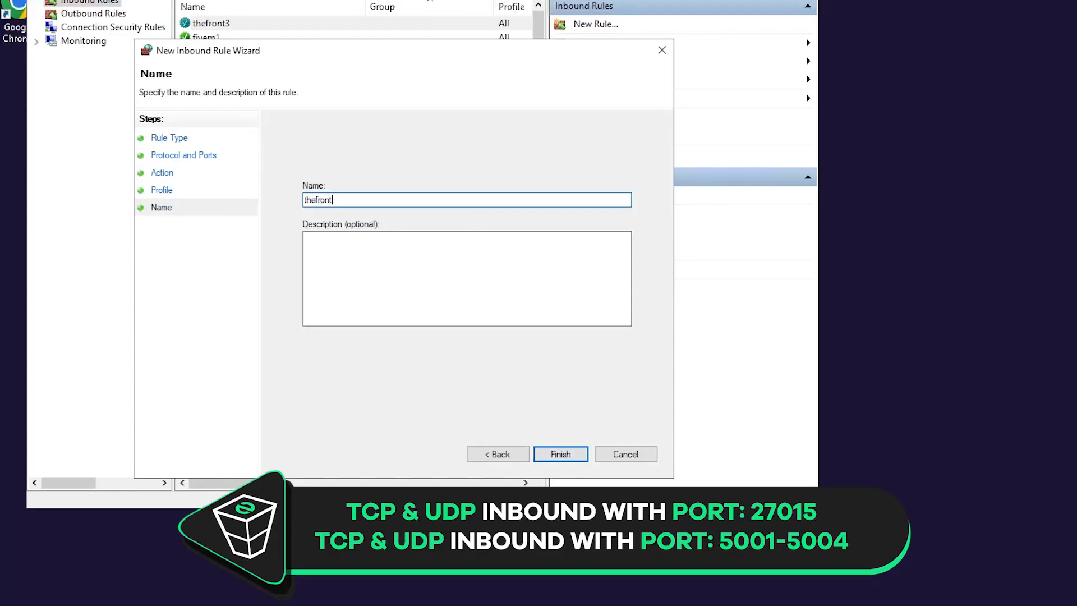
{"action": "left_click", "coordinate": [559, 454]}
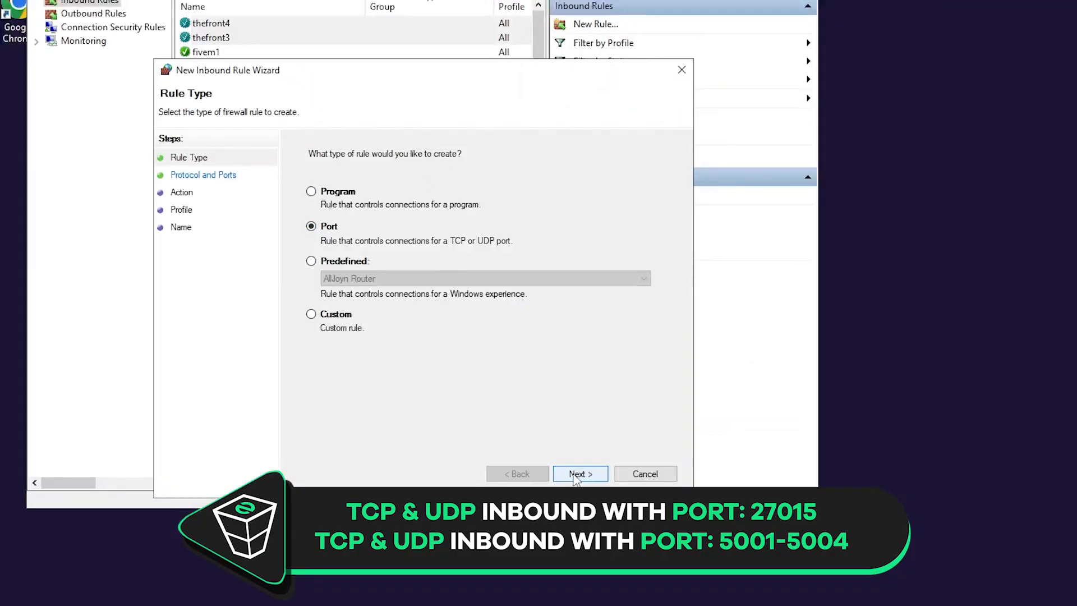
Step: Create a thefront inbound rule allowing TCP ports 5001-5004 and finish the wizard
{"action": "left_click", "coordinate": [579, 473]}
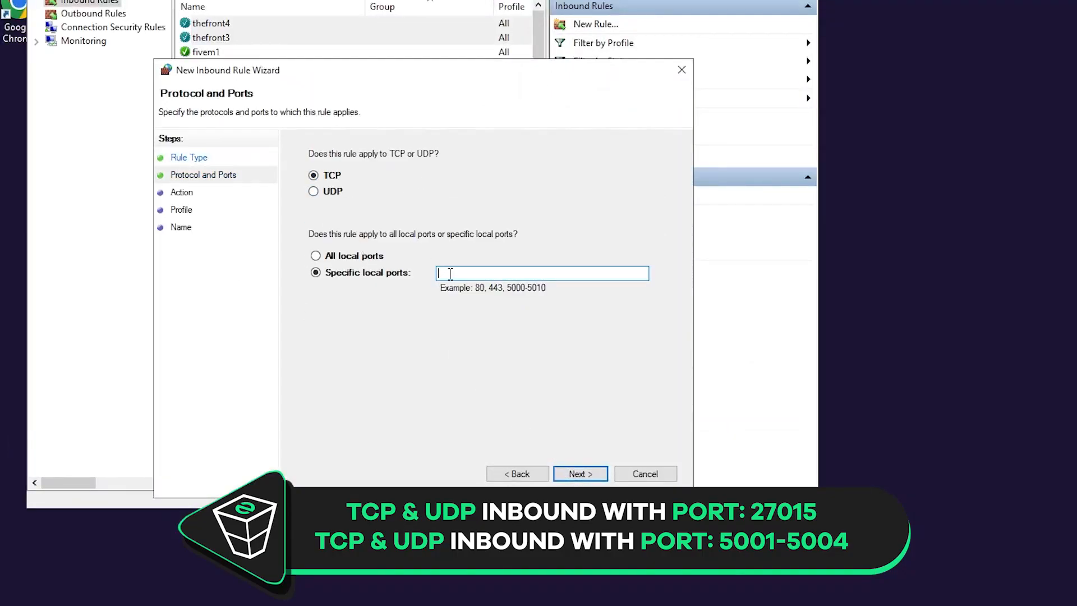
{"action": "type", "text": "5001-5004"}
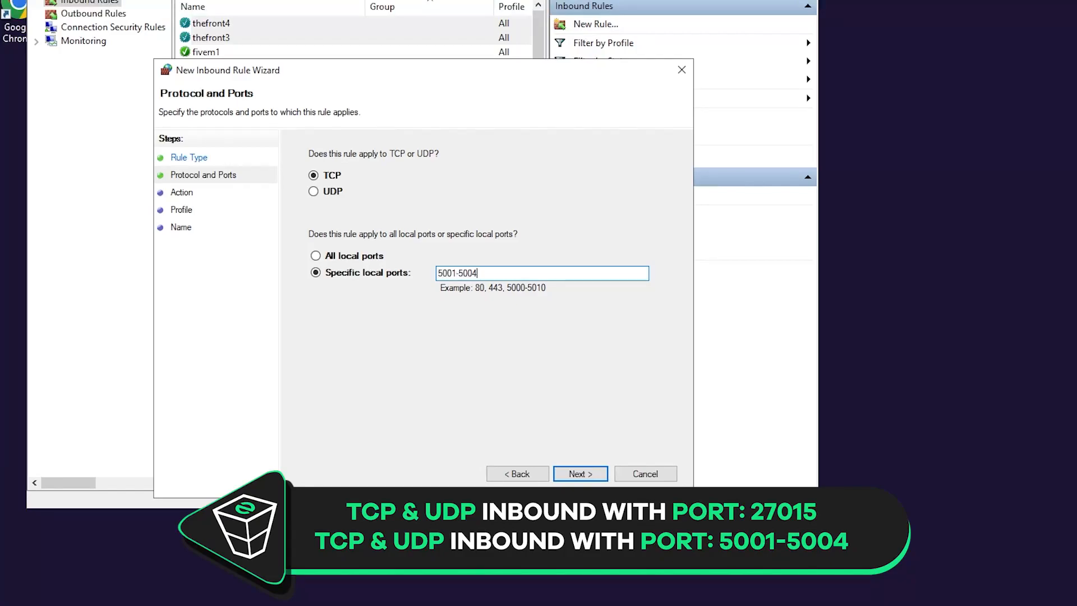
{"action": "left_click", "coordinate": [579, 473]}
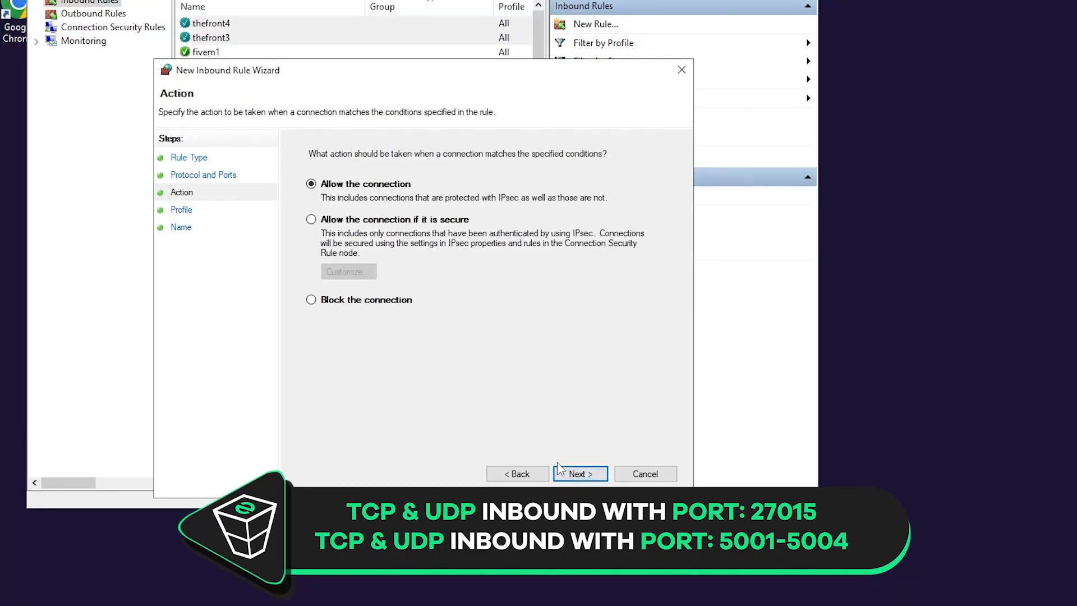
{"action": "left_click", "coordinate": [579, 473]}
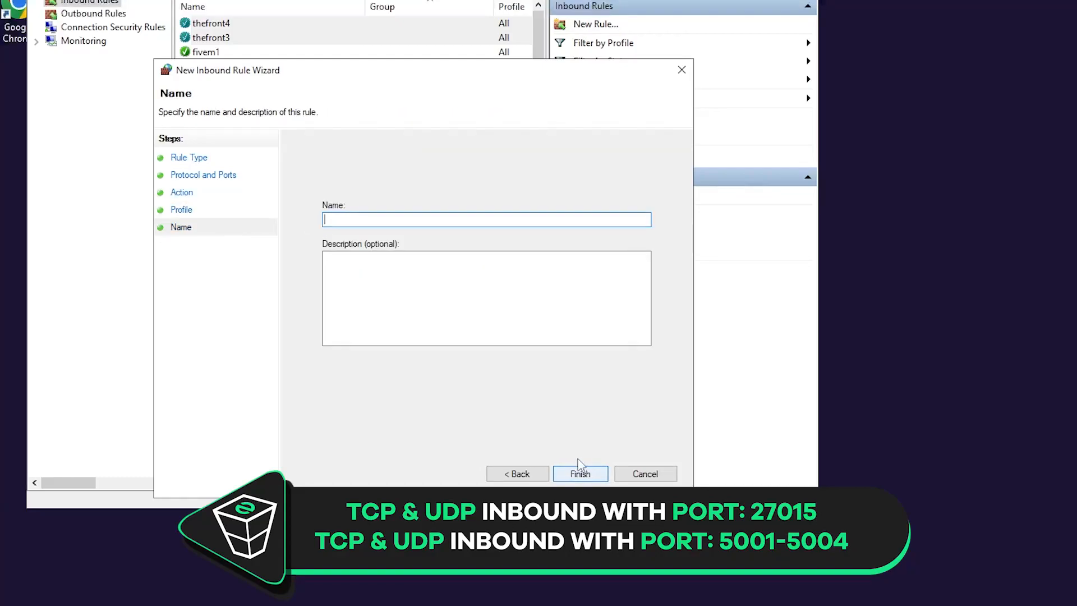
{"action": "type", "text": "thefront"}
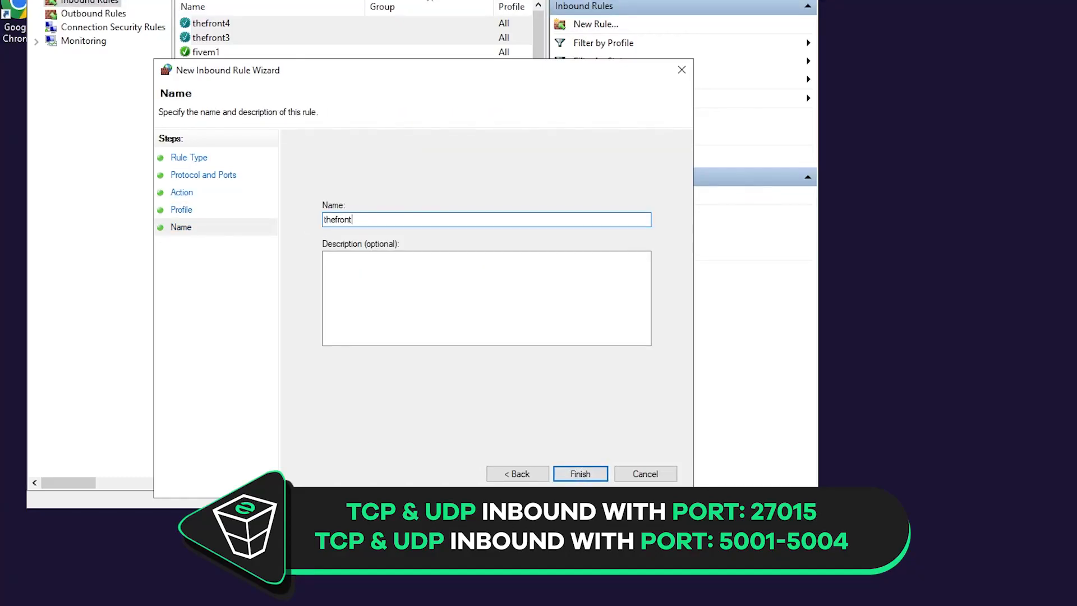
{"action": "left_click", "coordinate": [580, 473]}
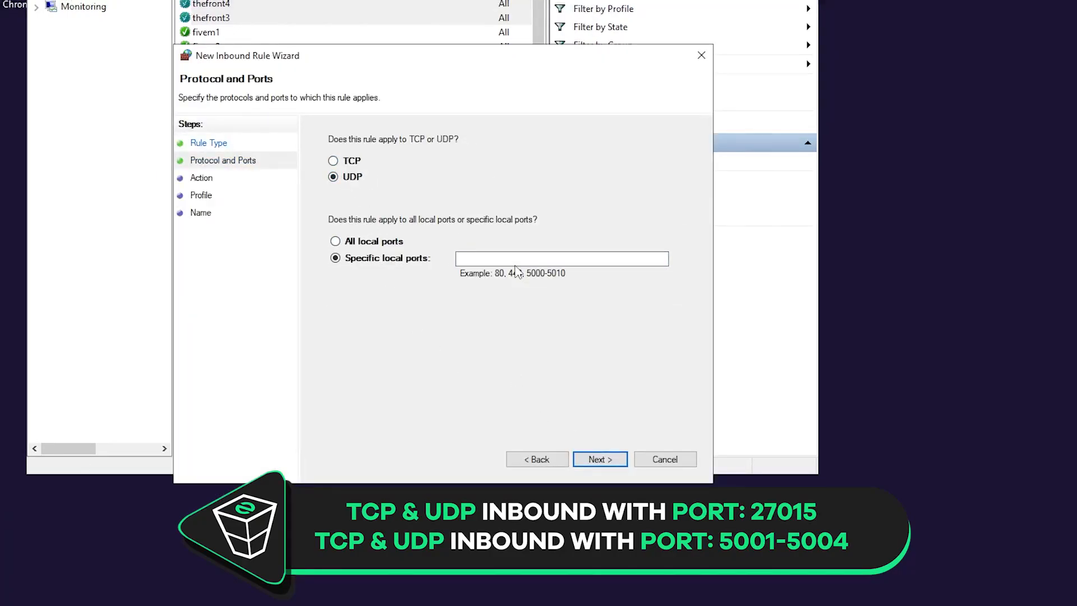
Step: Allow the connection for the UDP 5001-5004 rule and continue through the wizard
{"action": "left_click", "coordinate": [599, 458]}
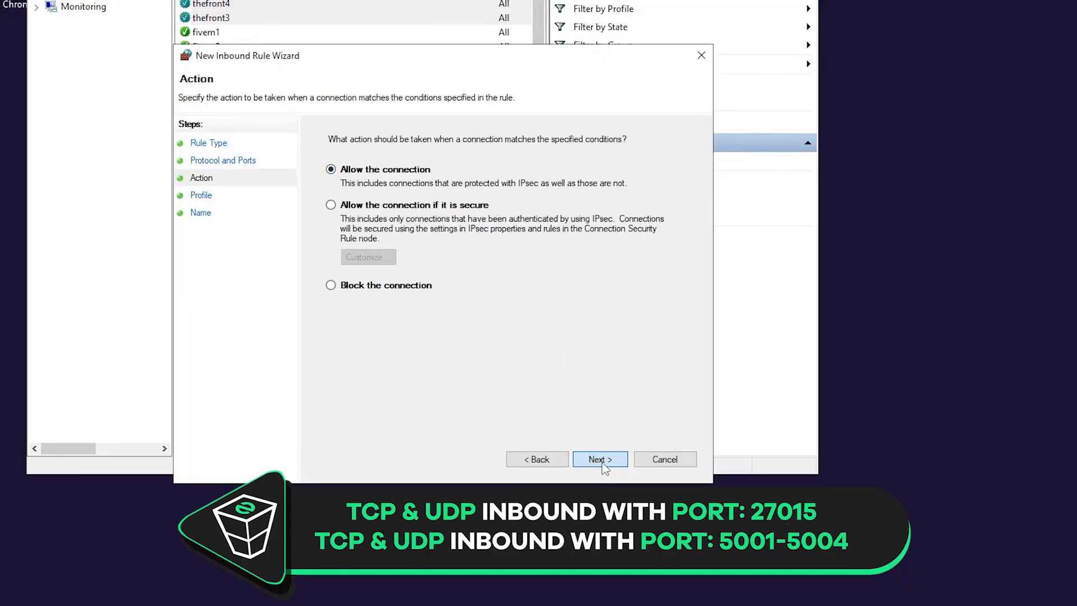
{"action": "left_click", "coordinate": [599, 459]}
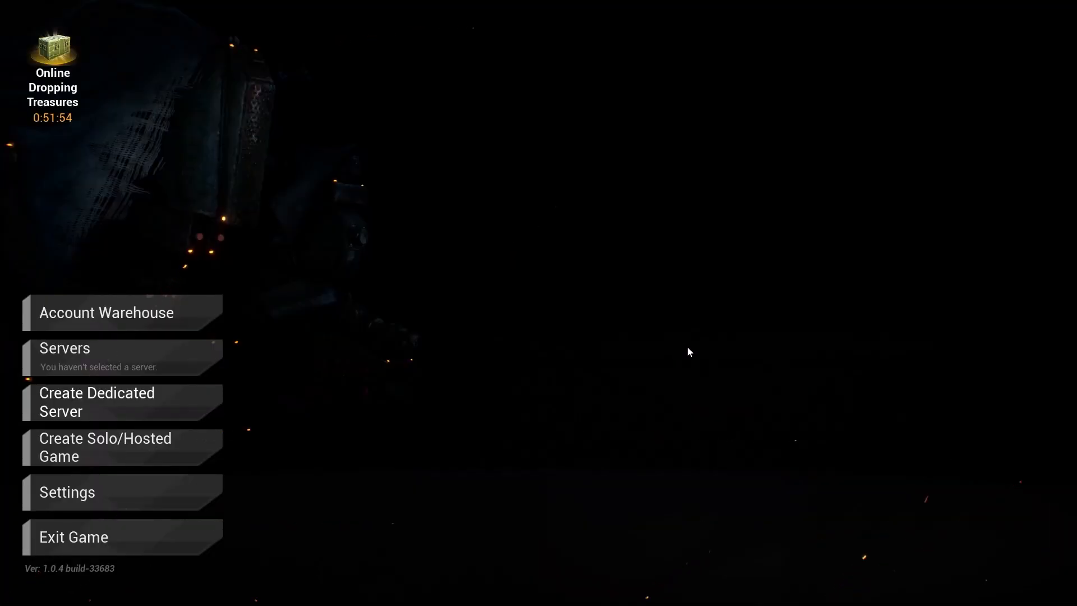
{"action": "mouse_move", "coordinate": [158, 363]}
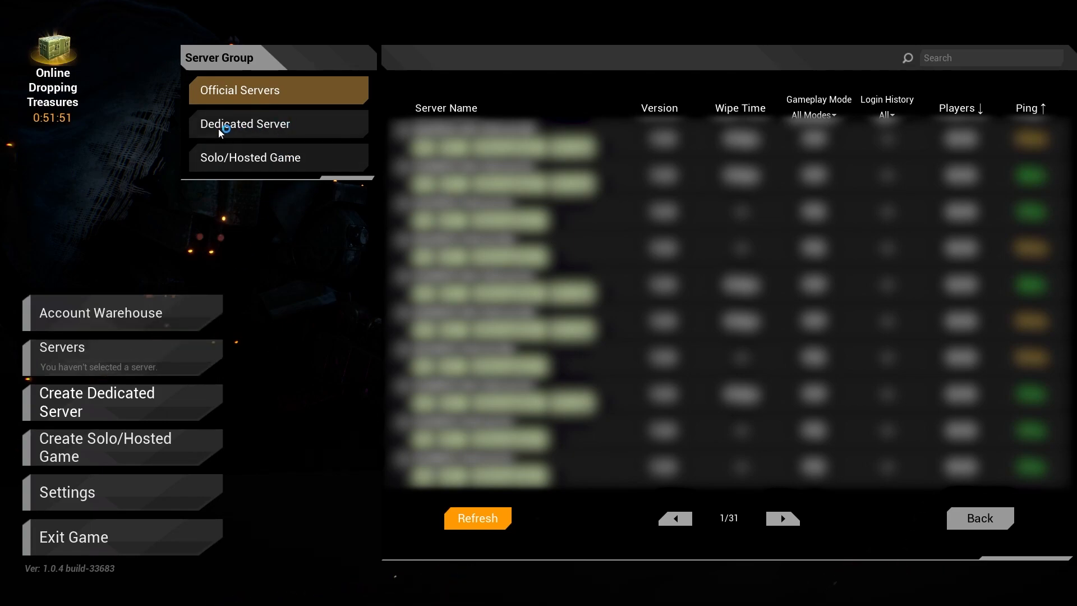
Step: Search 'eli' in the dedicated server list, connect and confirm the server password
{"action": "type", "text": "eli"}
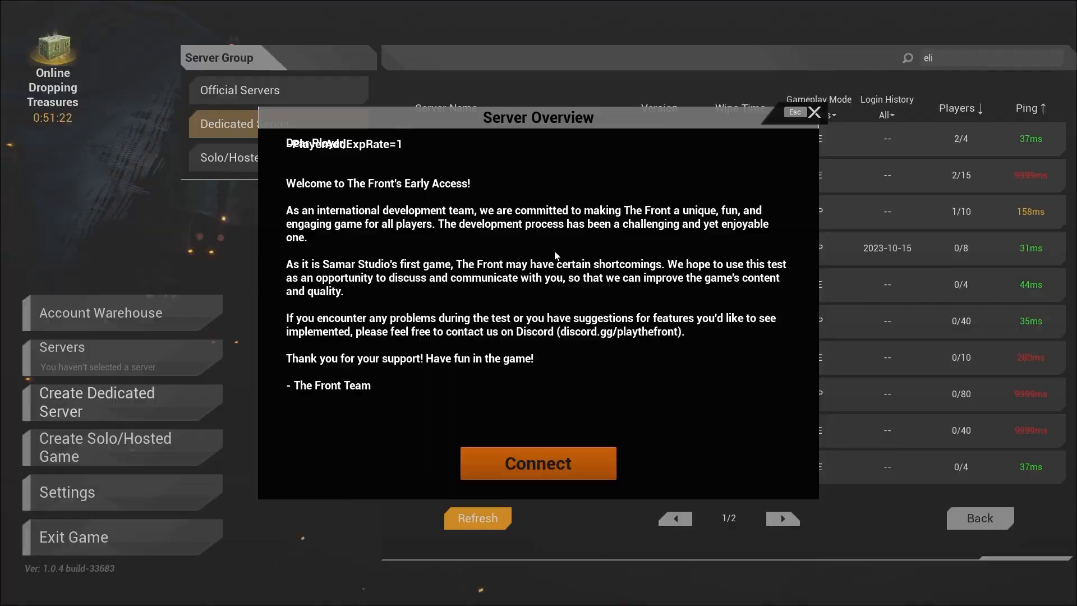
{"action": "left_click", "coordinate": [537, 462]}
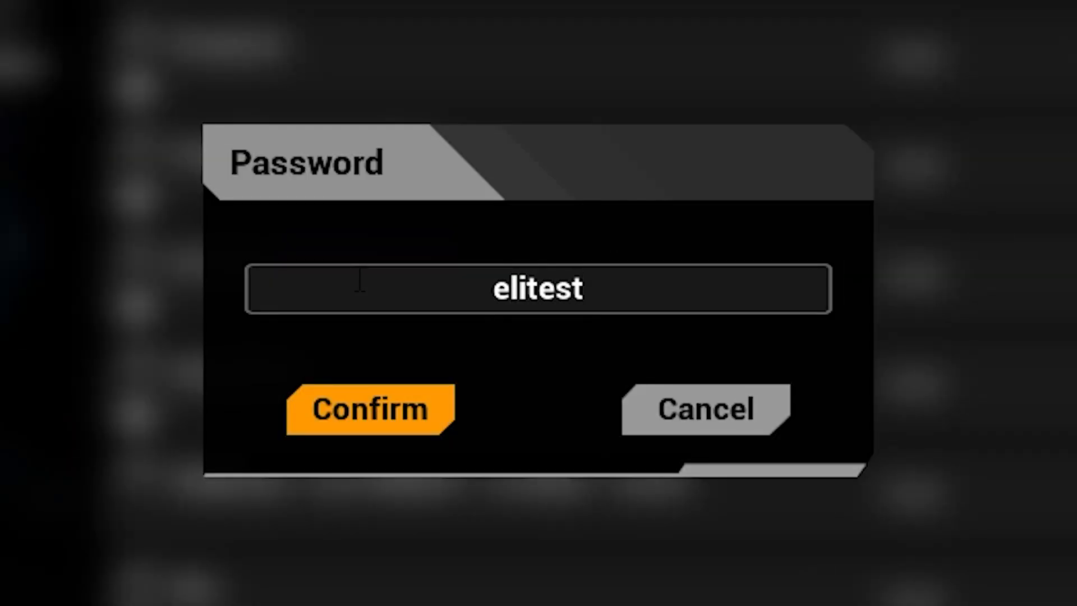
{"action": "left_click", "coordinate": [369, 408]}
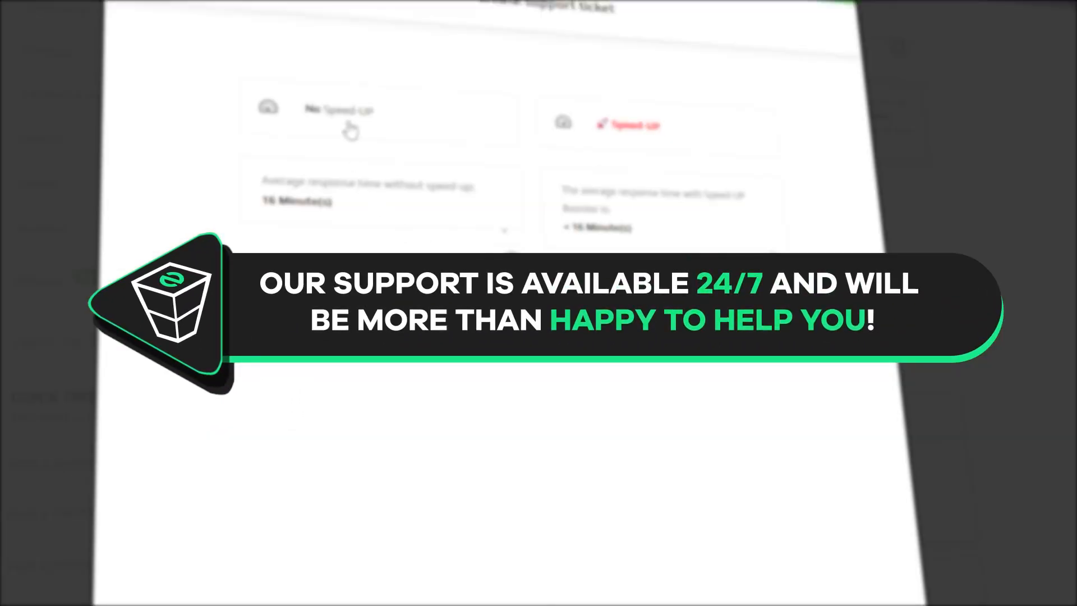
Step: Choose Security vulnerability from the ticket reference dropdown
{"action": "left_click", "coordinate": [378, 111]}
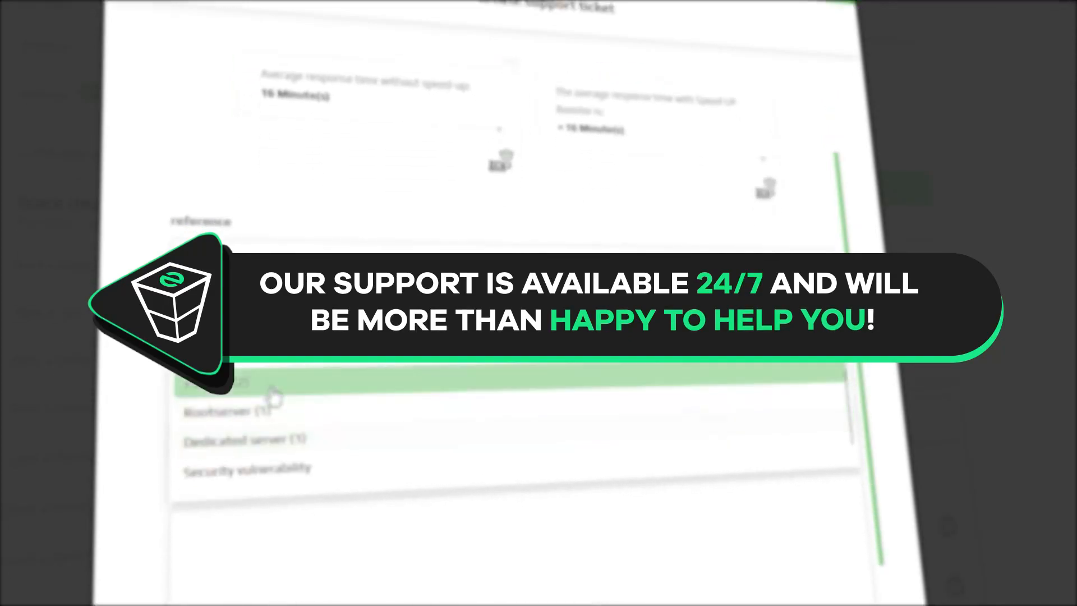
{"action": "left_click", "coordinate": [258, 469]}
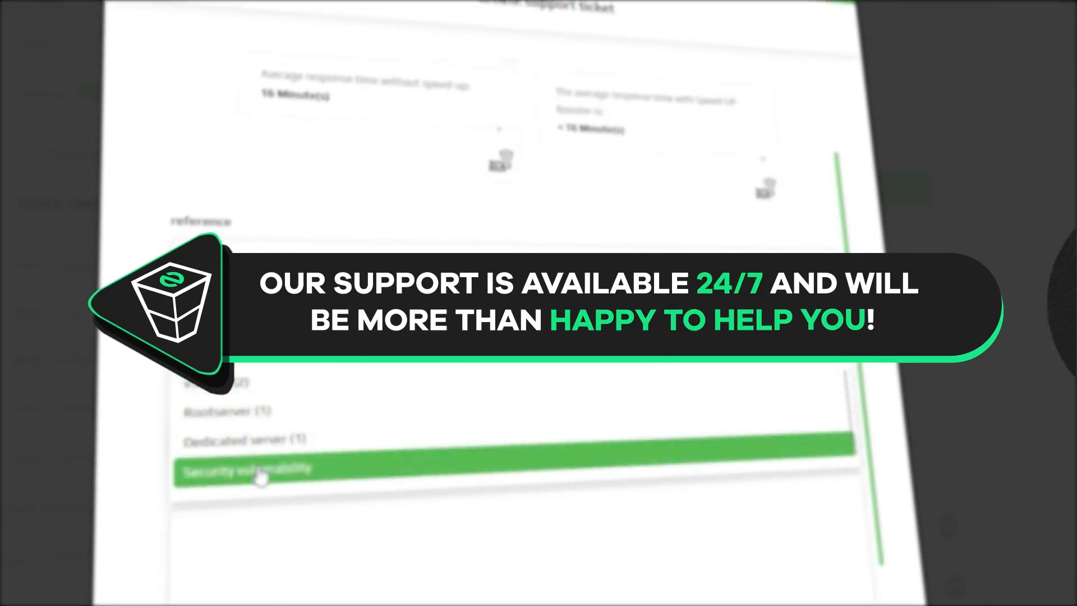